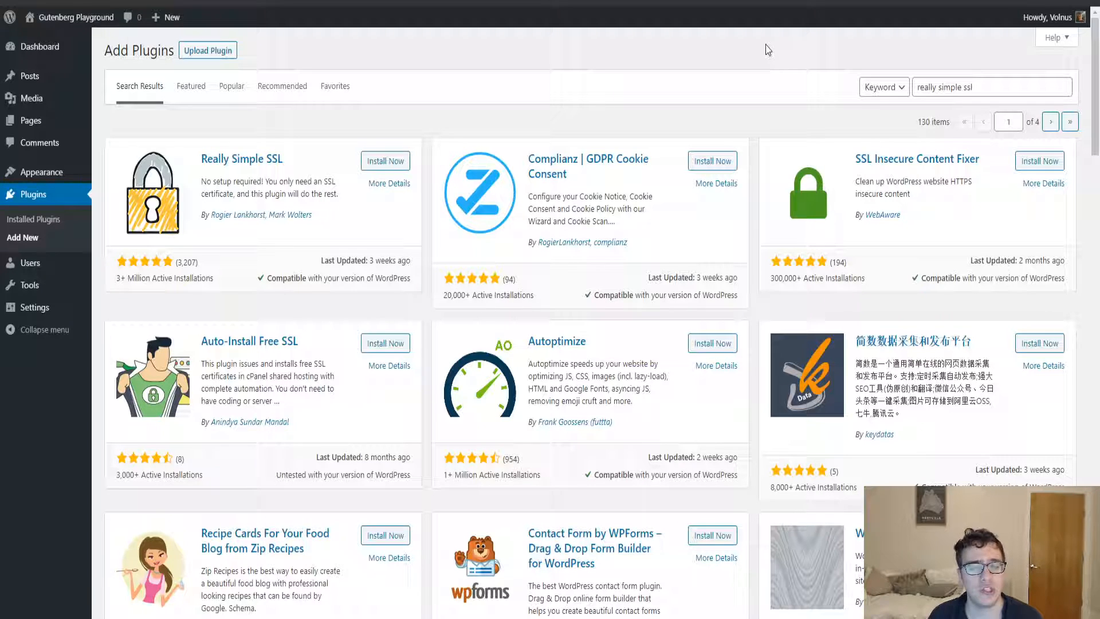
mouse_move(402, 92)
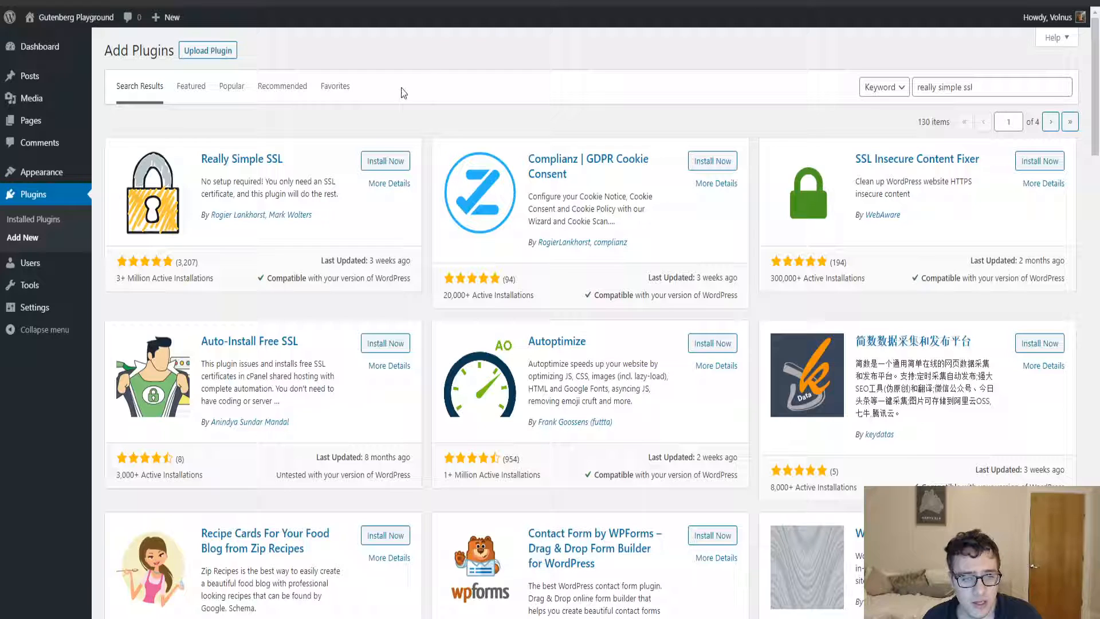
mouse_move(385, 160)
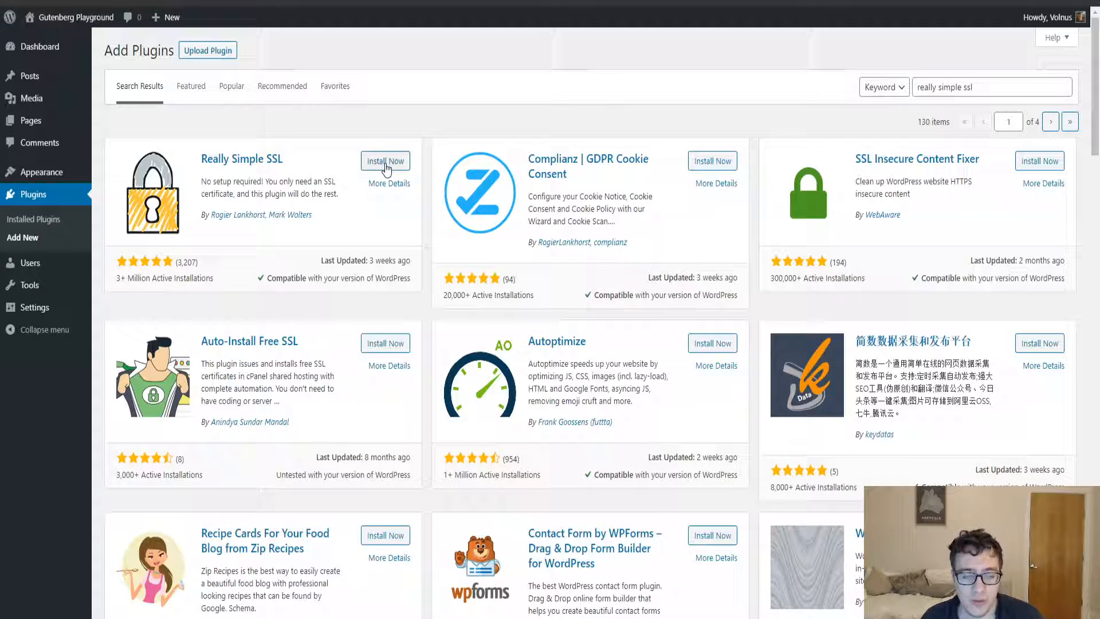
mouse_move(911, 63)
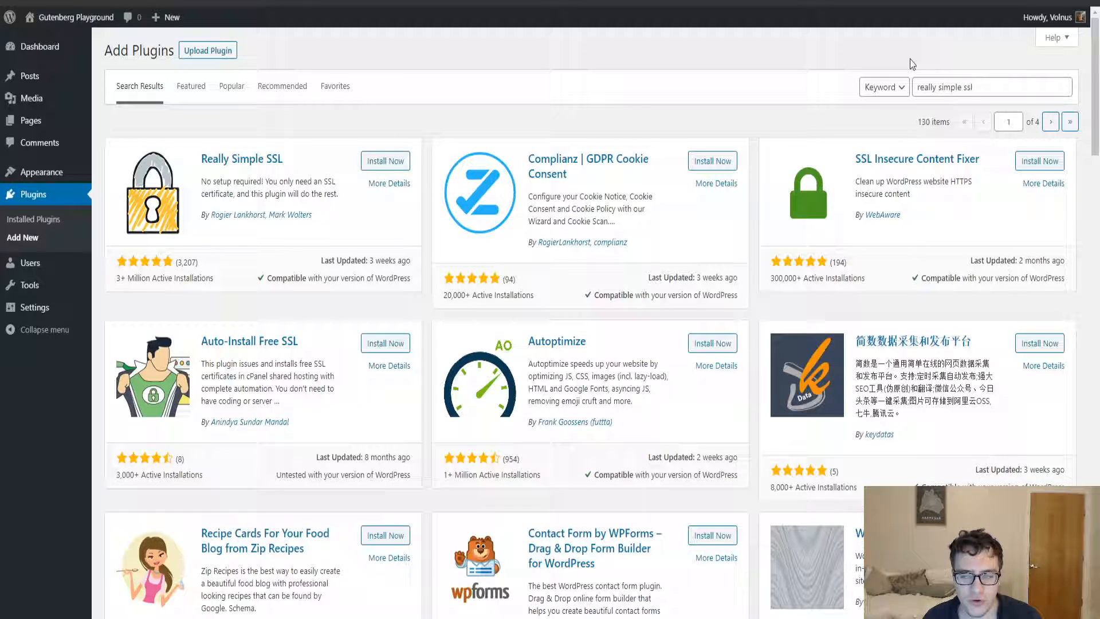
mouse_move(385, 167)
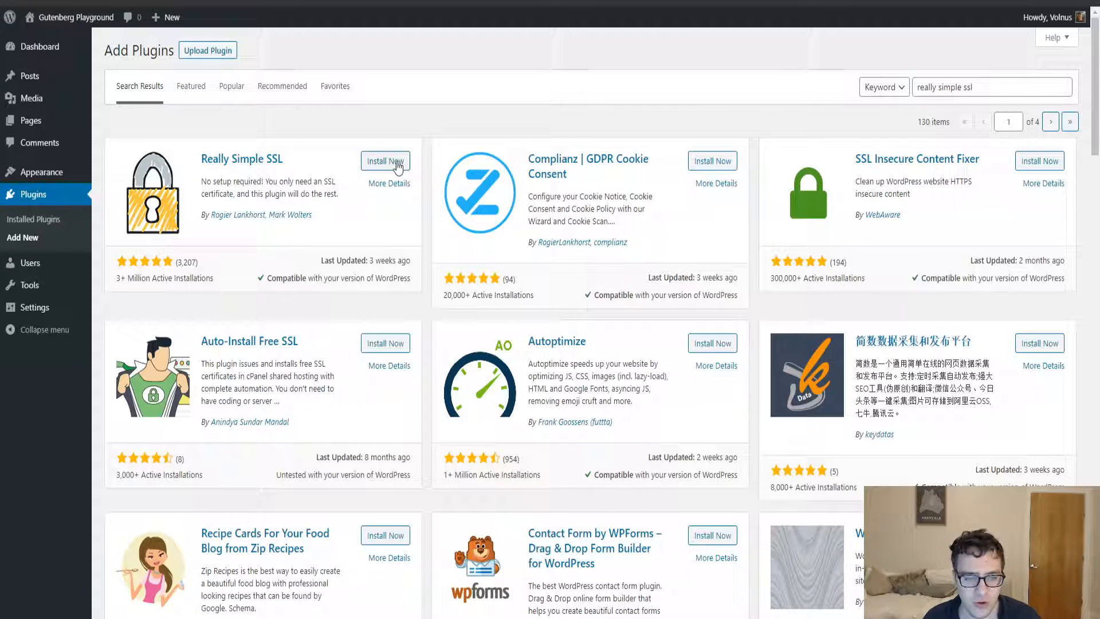
Step: Install the Really Simple SSL plugin from the search results and activate it
click(385, 161)
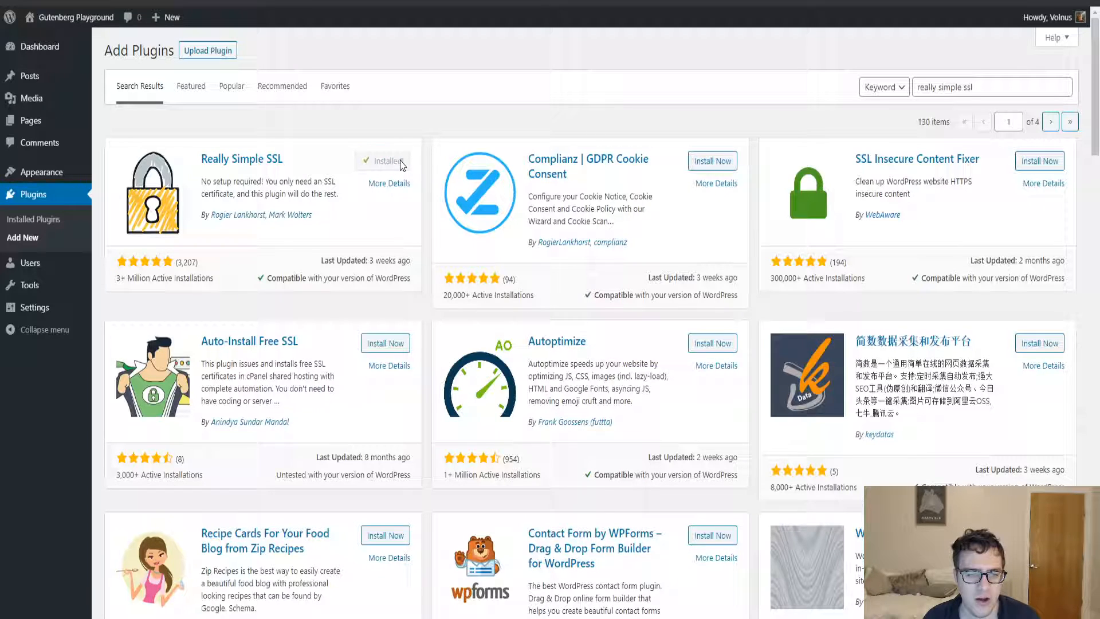
click(384, 161)
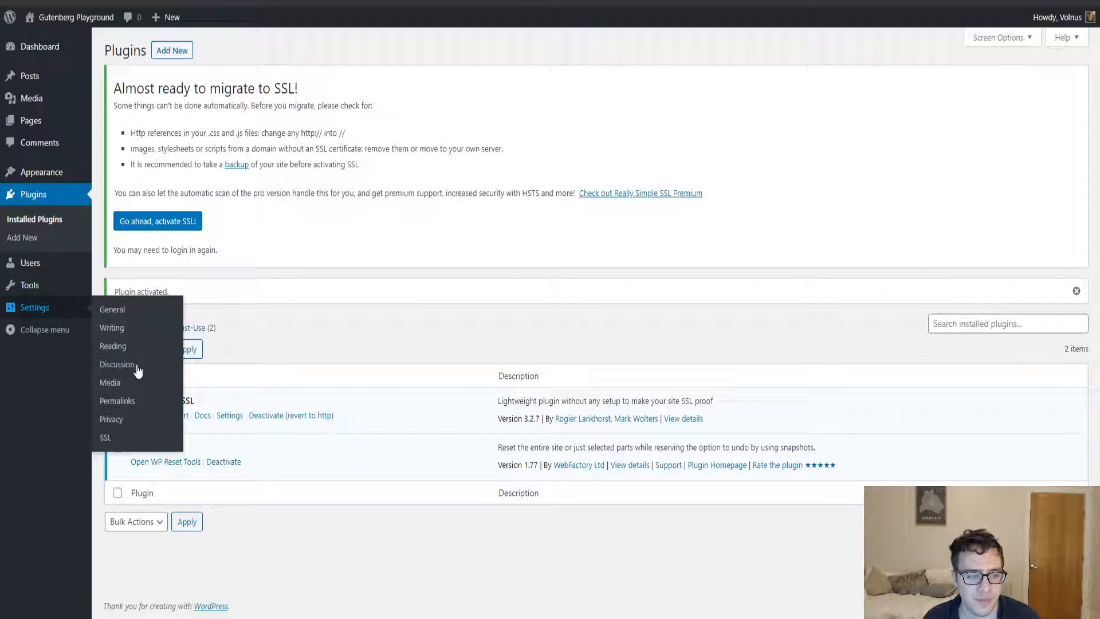
Step: Open Settings > SSL and scroll through the checklist showing SSL off but a certificate detected
click(104, 437)
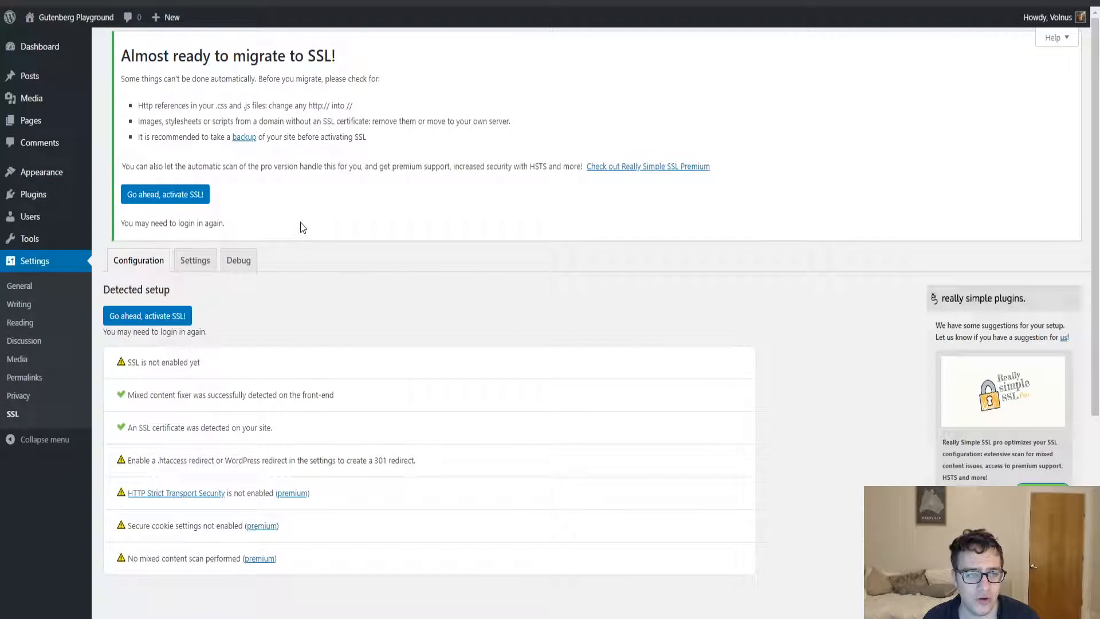
scroll(down, 3)
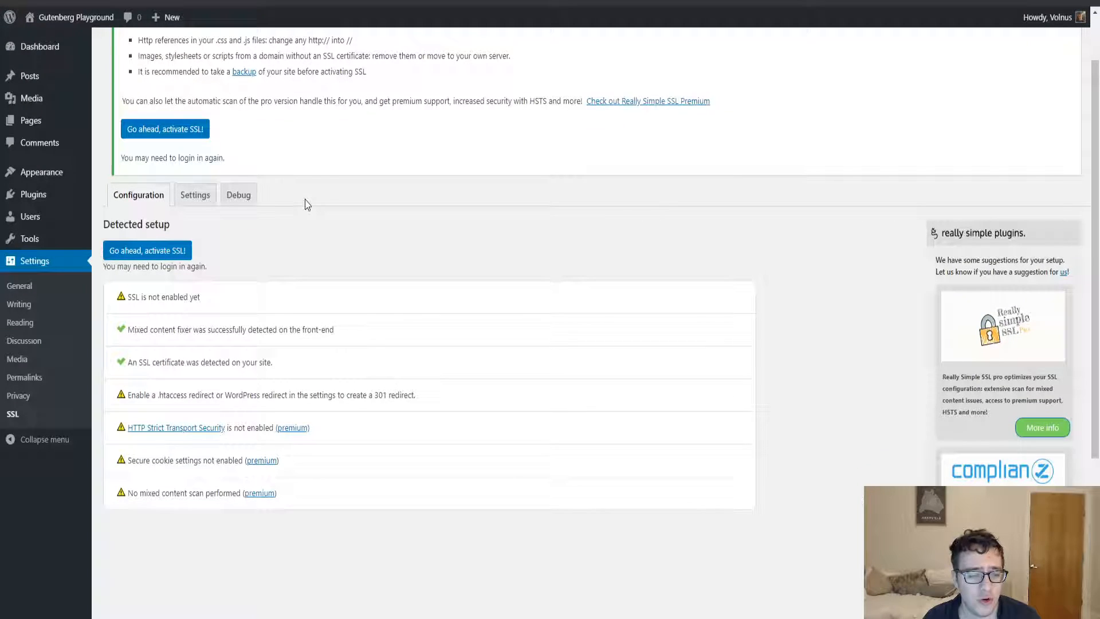
scroll(up, 3)
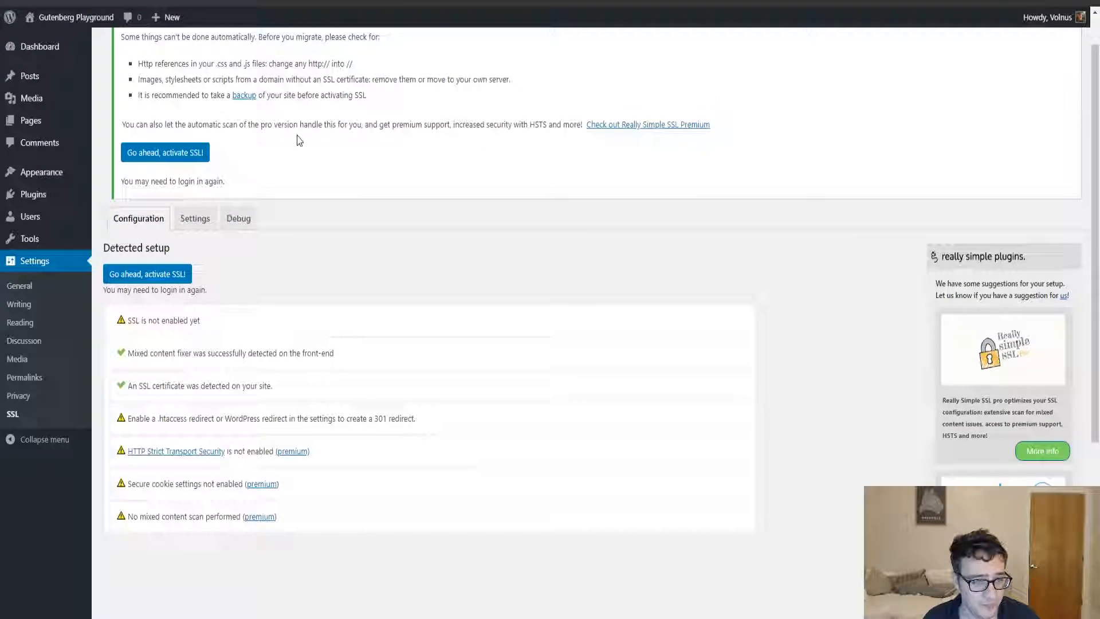
scroll(up, 3)
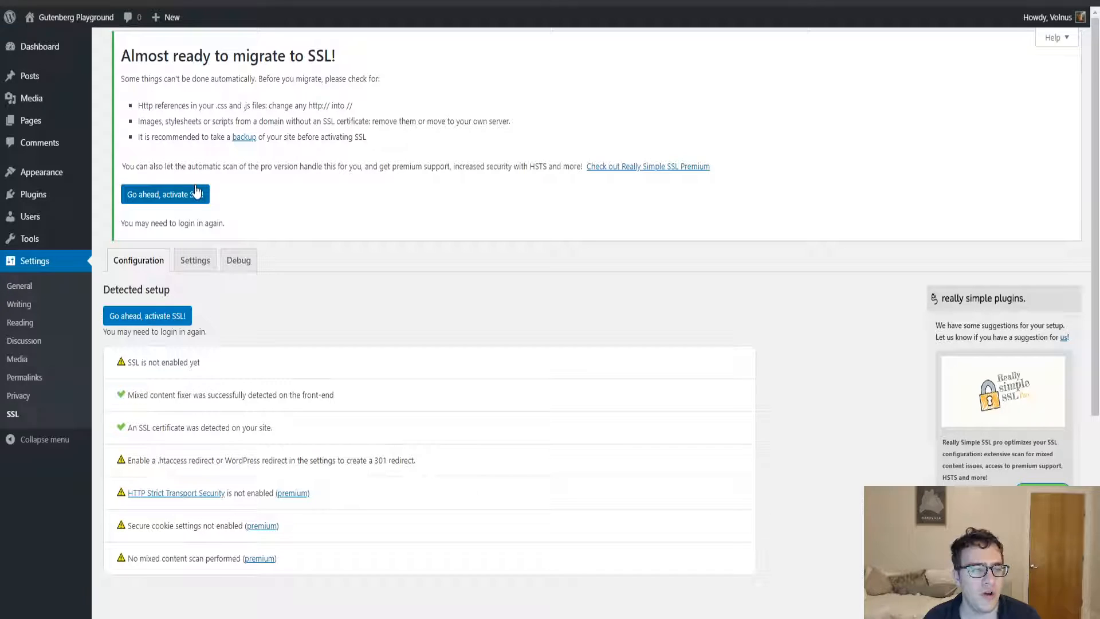
Step: Activate SSL using the 'Go ahead, activate SSL!' button
click(165, 193)
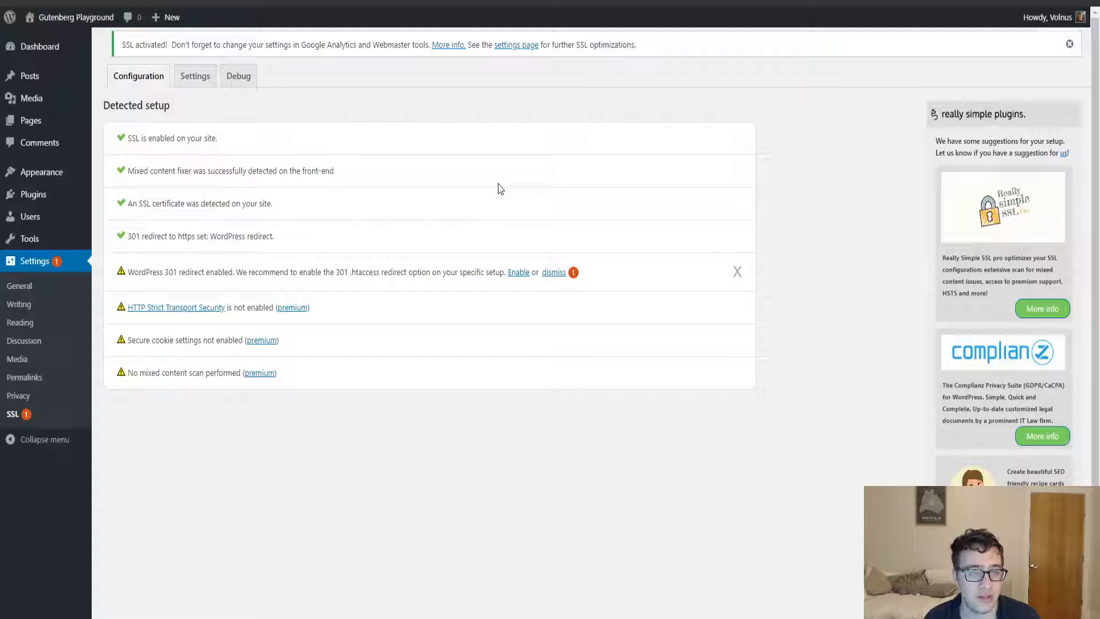
mouse_move(266, 76)
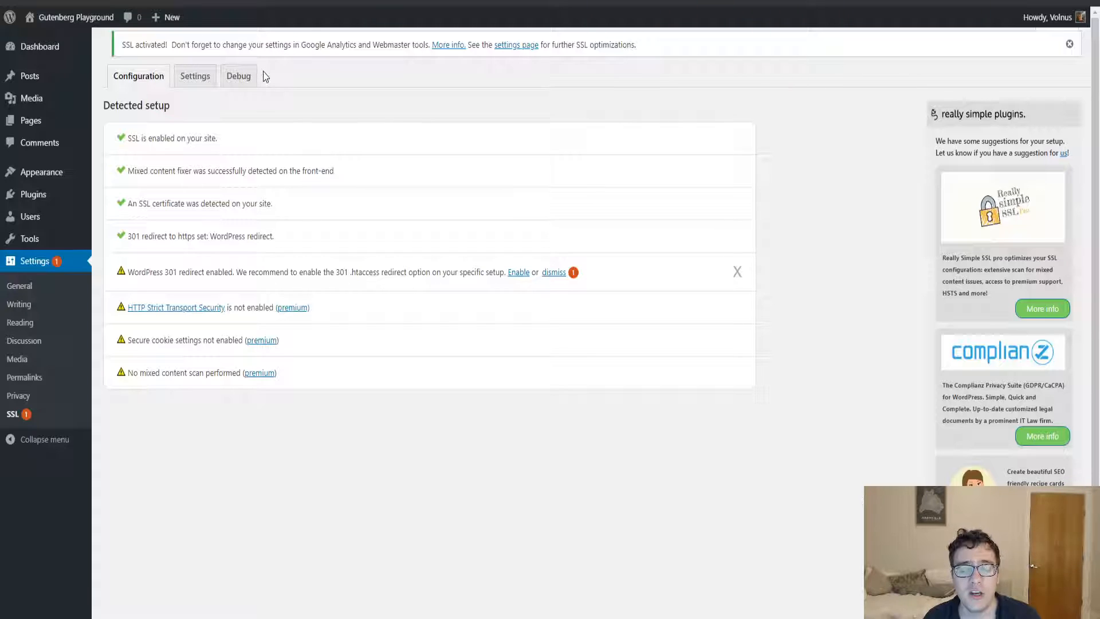
mouse_move(169, 76)
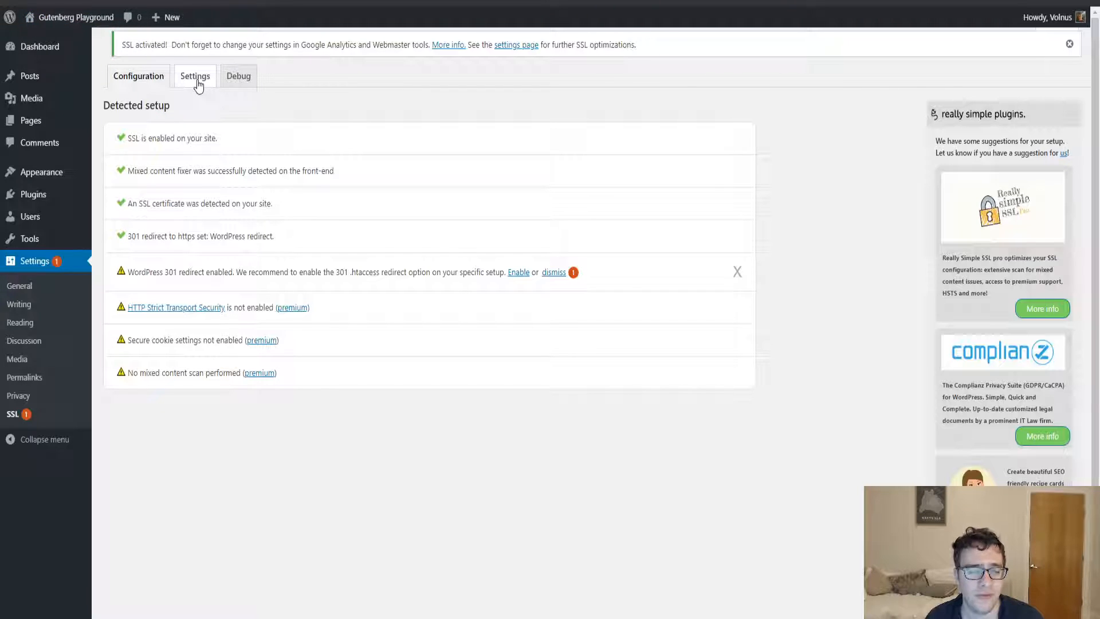
Step: Glance at the Settings tab, then go back to the Configuration checklist
click(195, 75)
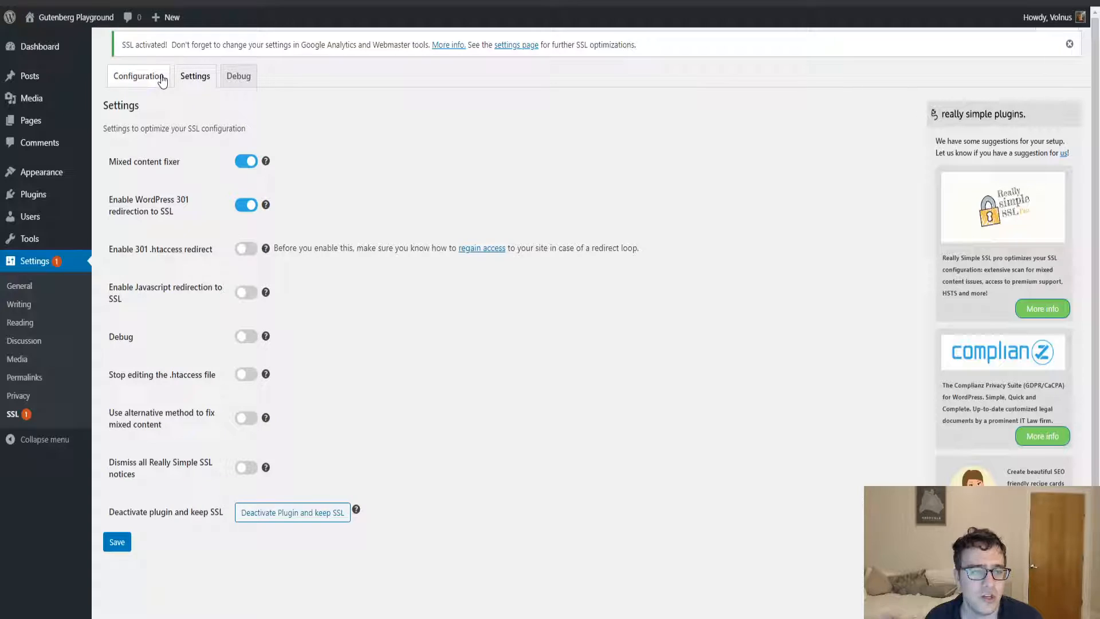
click(138, 76)
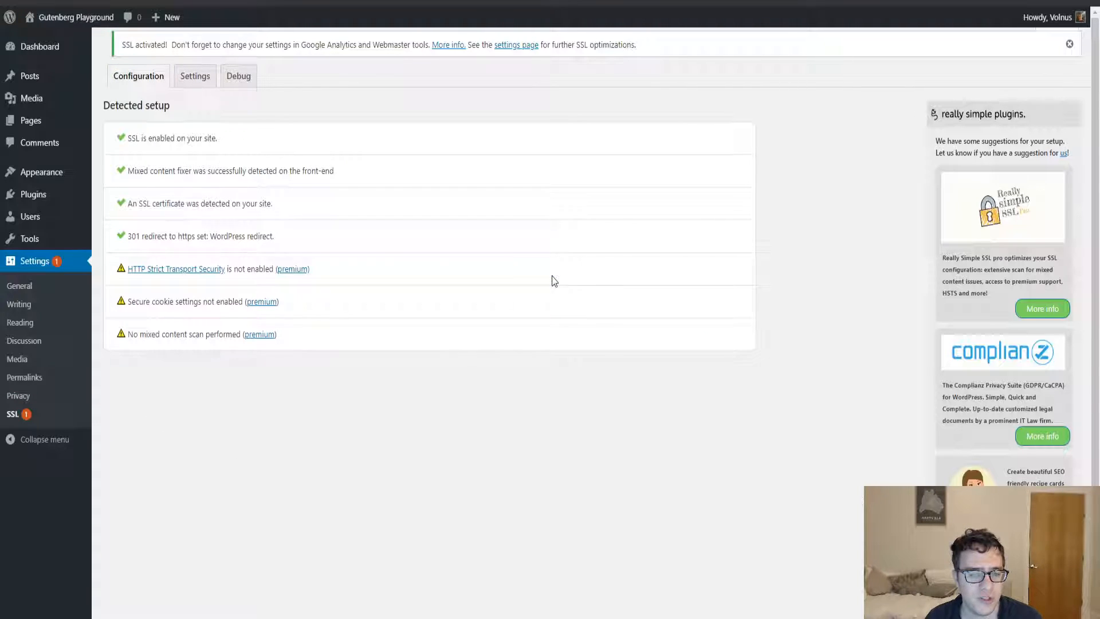
mouse_move(194, 76)
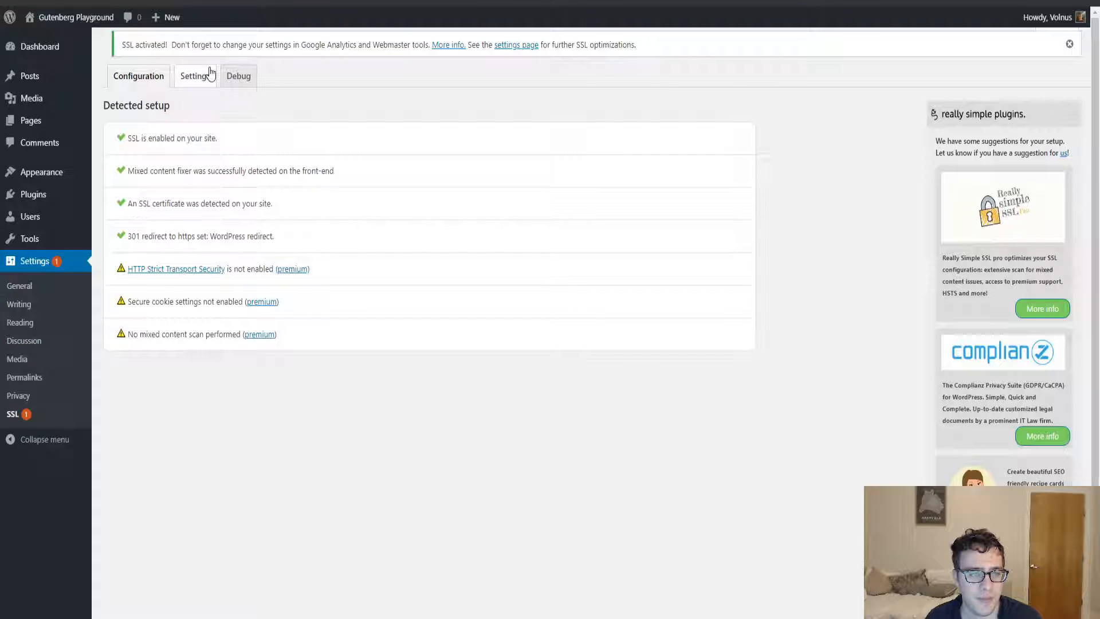
Step: Switch on 'Enable Javascript redirection to SSL' on the Settings tab
click(195, 76)
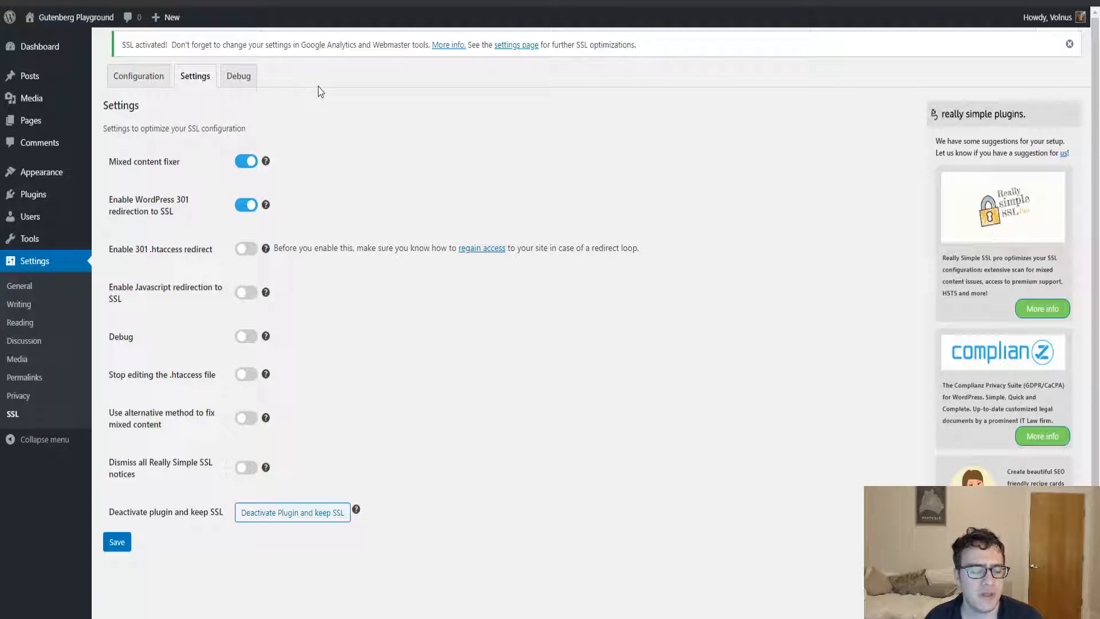
mouse_move(293, 156)
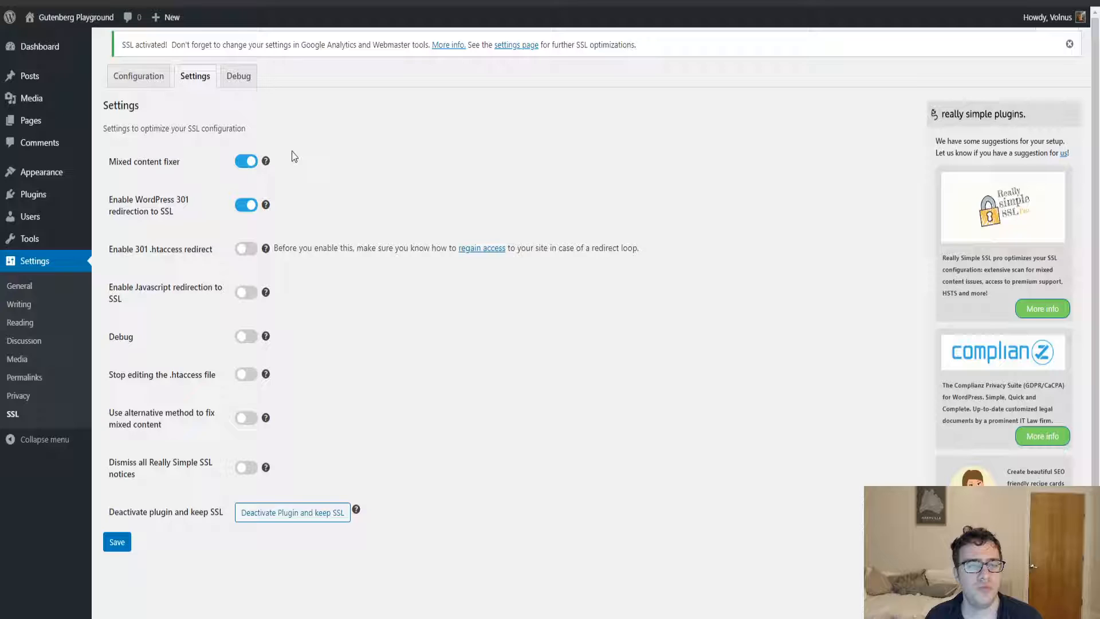
mouse_move(343, 159)
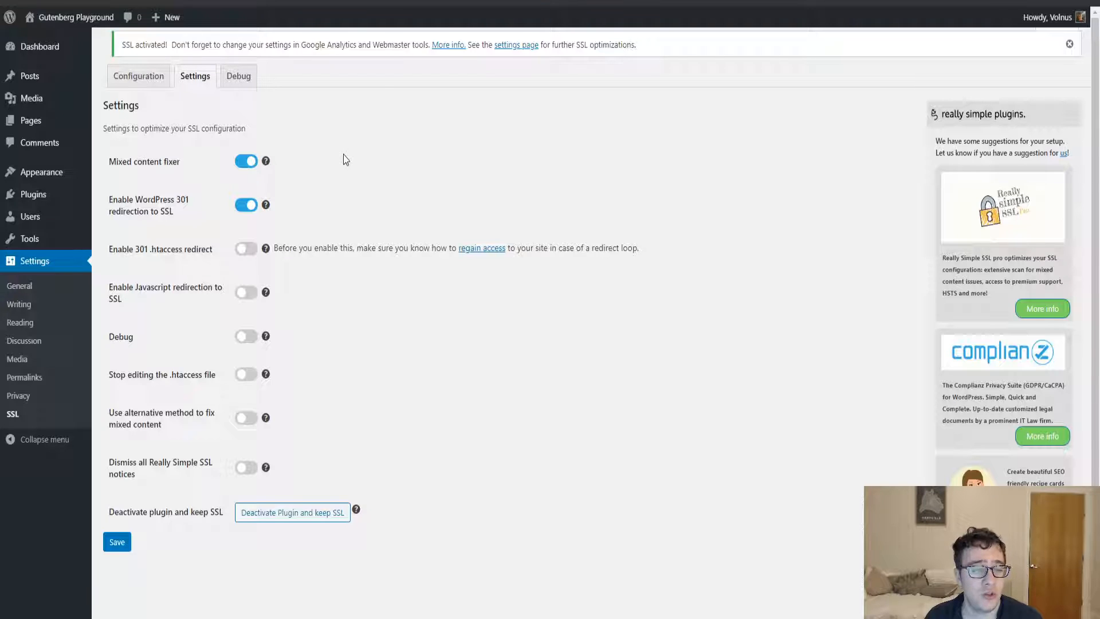
mouse_move(294, 161)
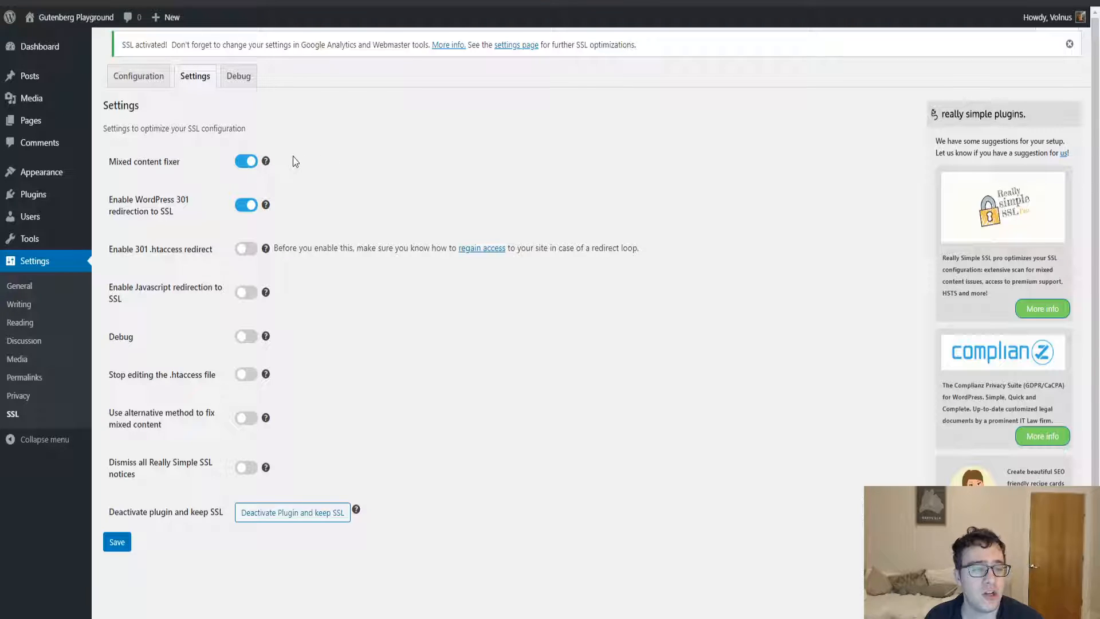
mouse_move(281, 165)
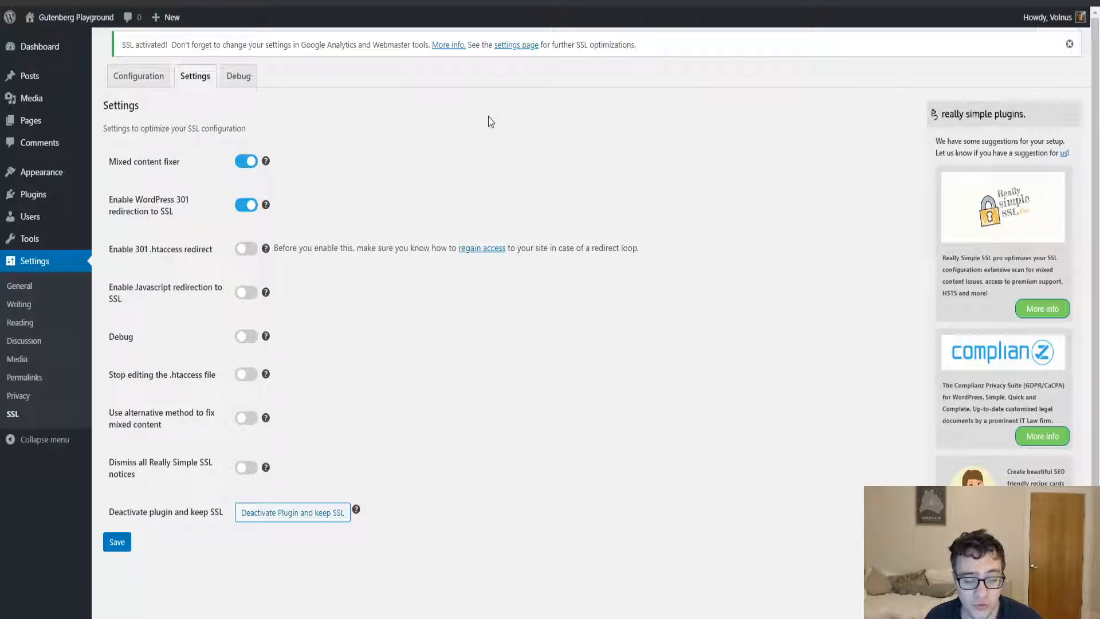
mouse_move(491, 112)
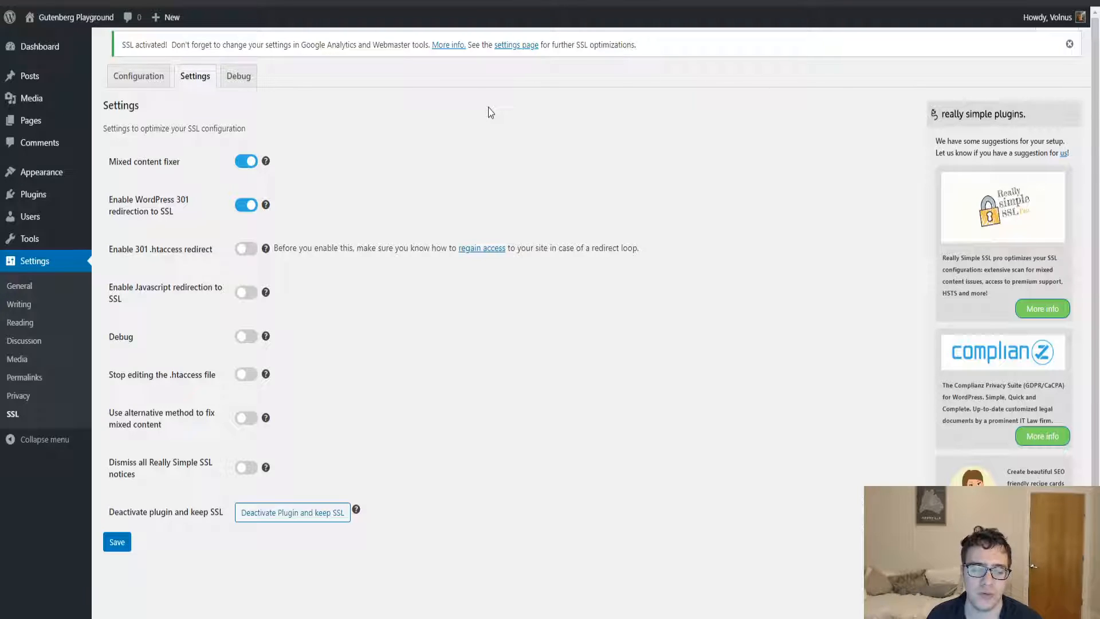
mouse_move(175, 222)
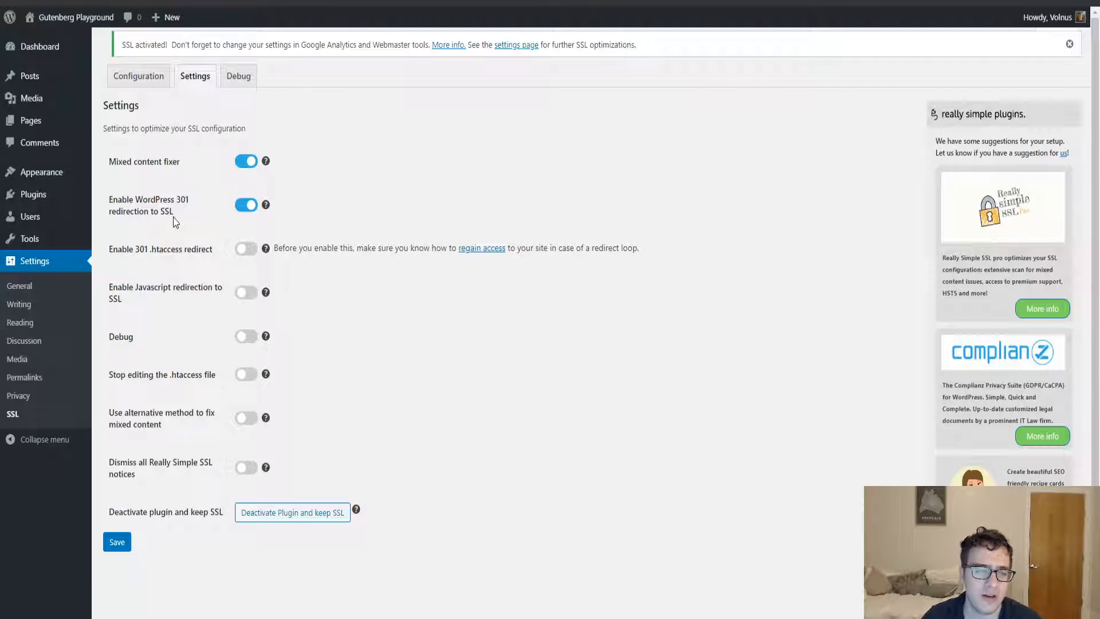
mouse_move(155, 144)
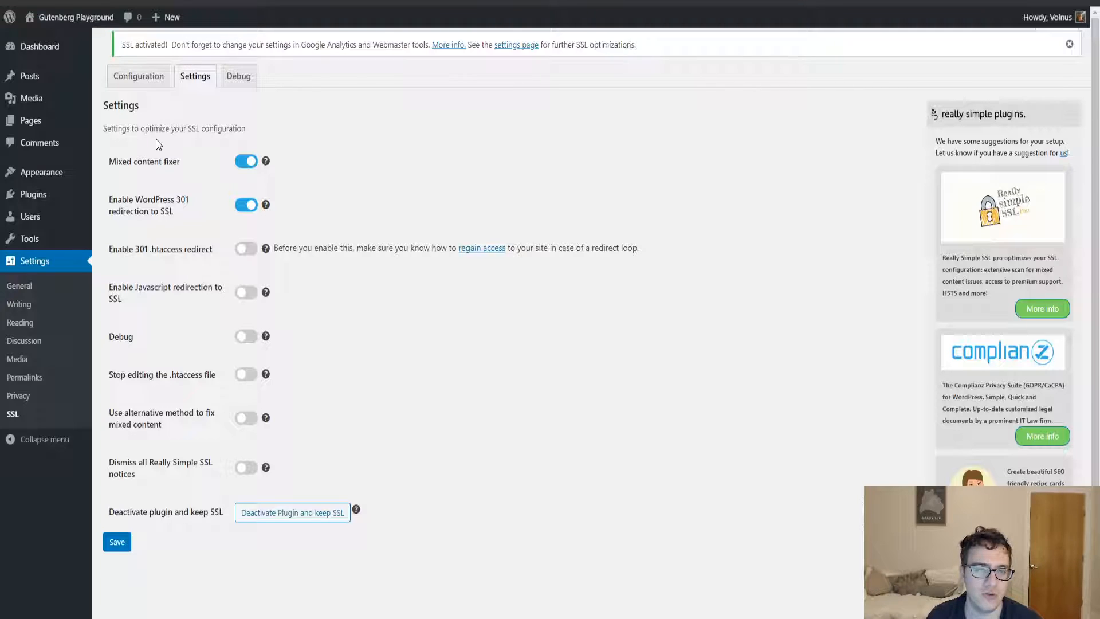
mouse_move(189, 187)
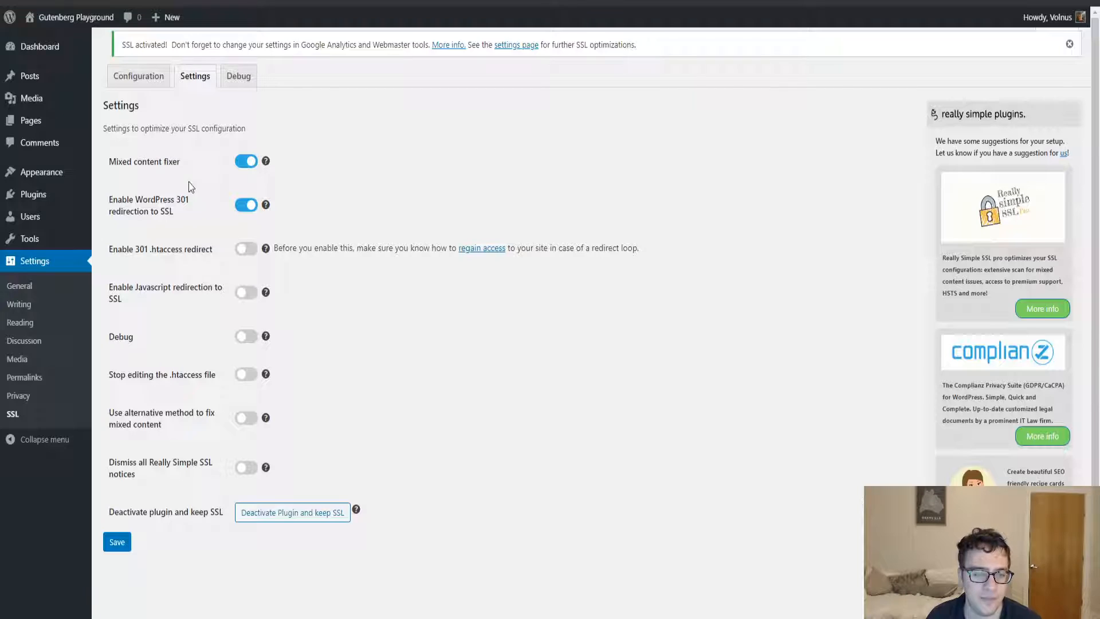
mouse_move(246, 249)
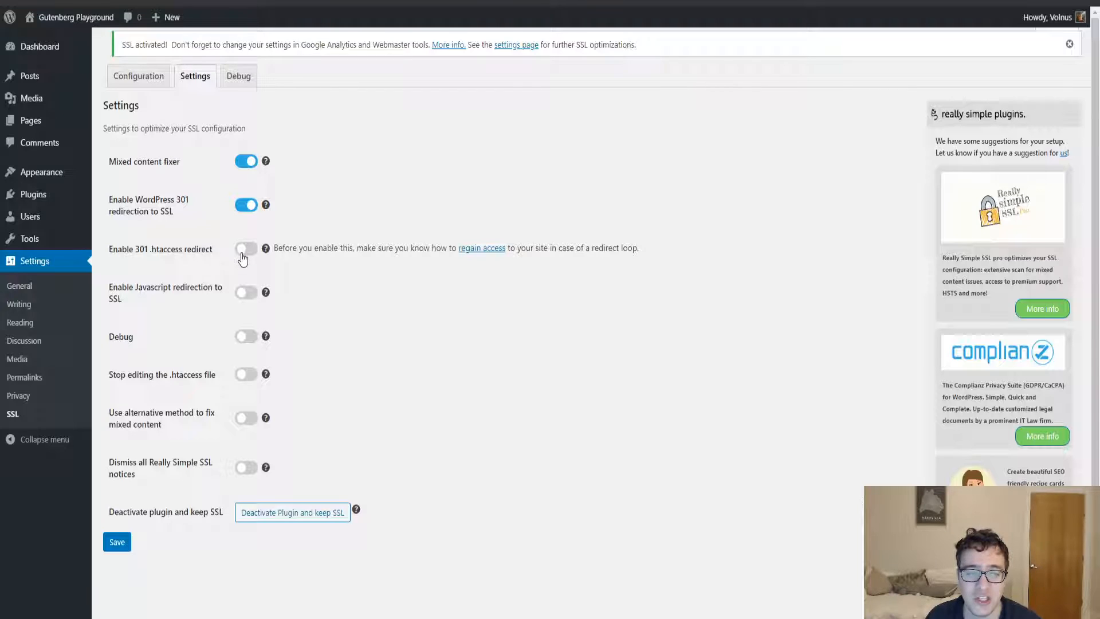
mouse_move(243, 252)
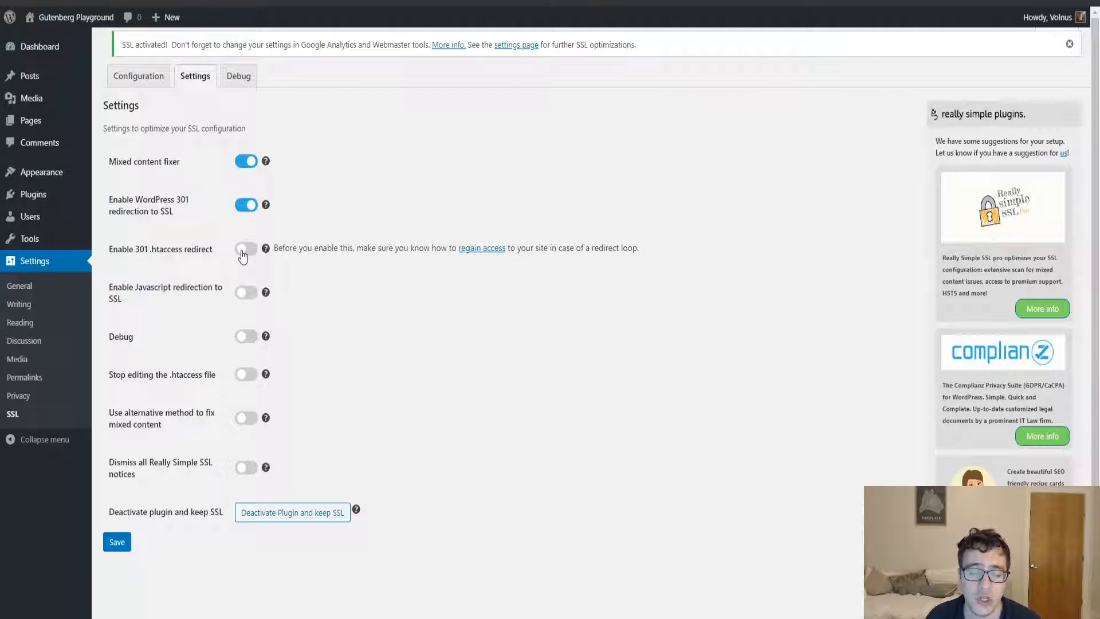
mouse_move(265, 293)
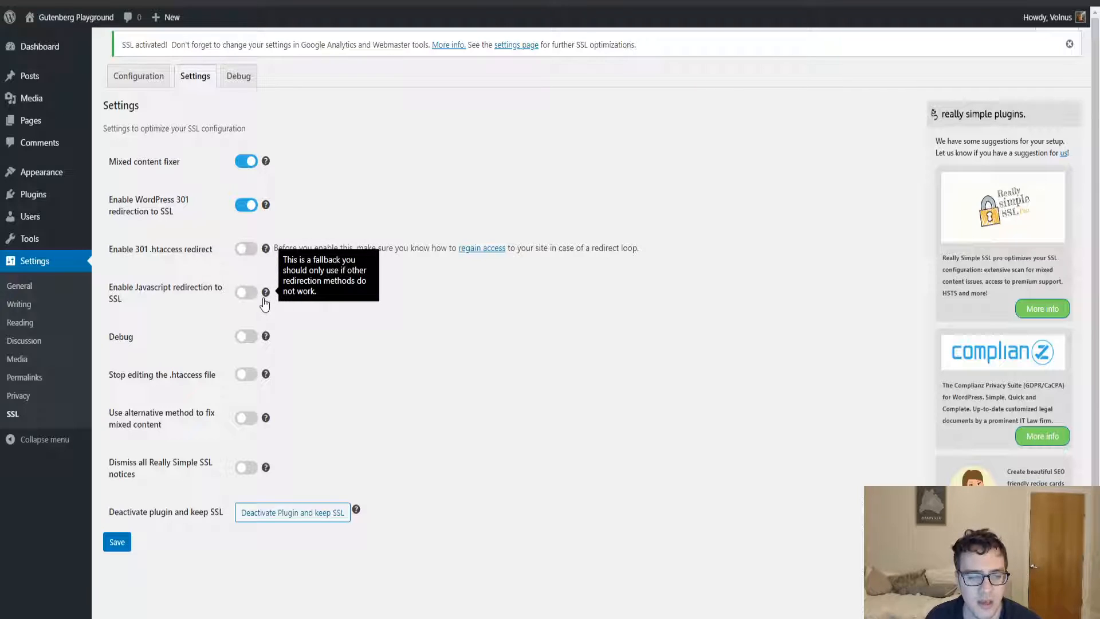
mouse_move(262, 298)
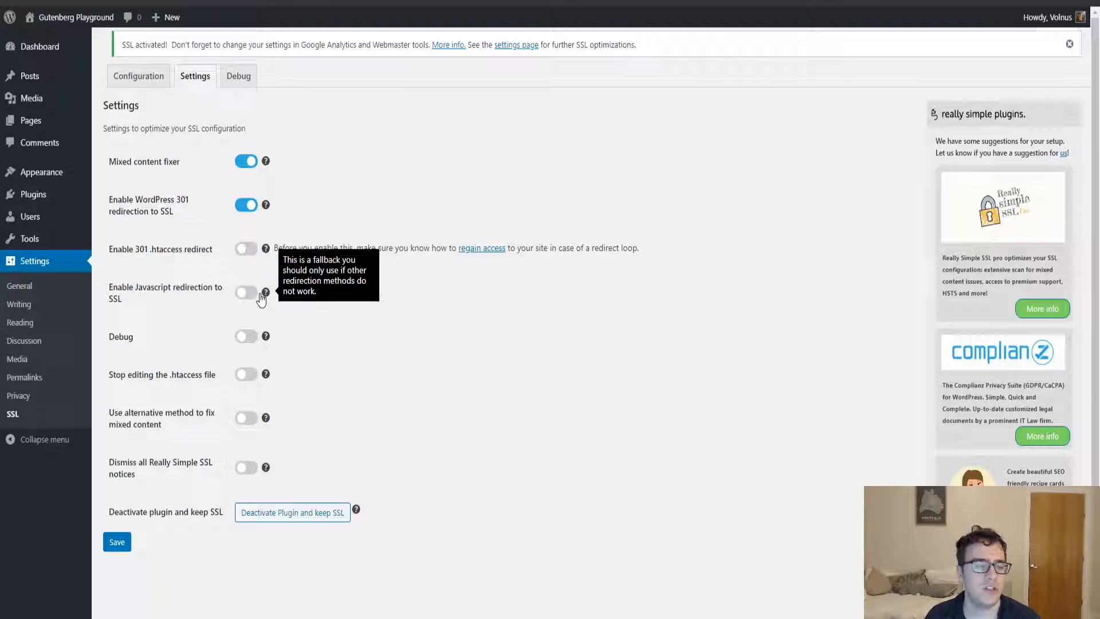
click(246, 292)
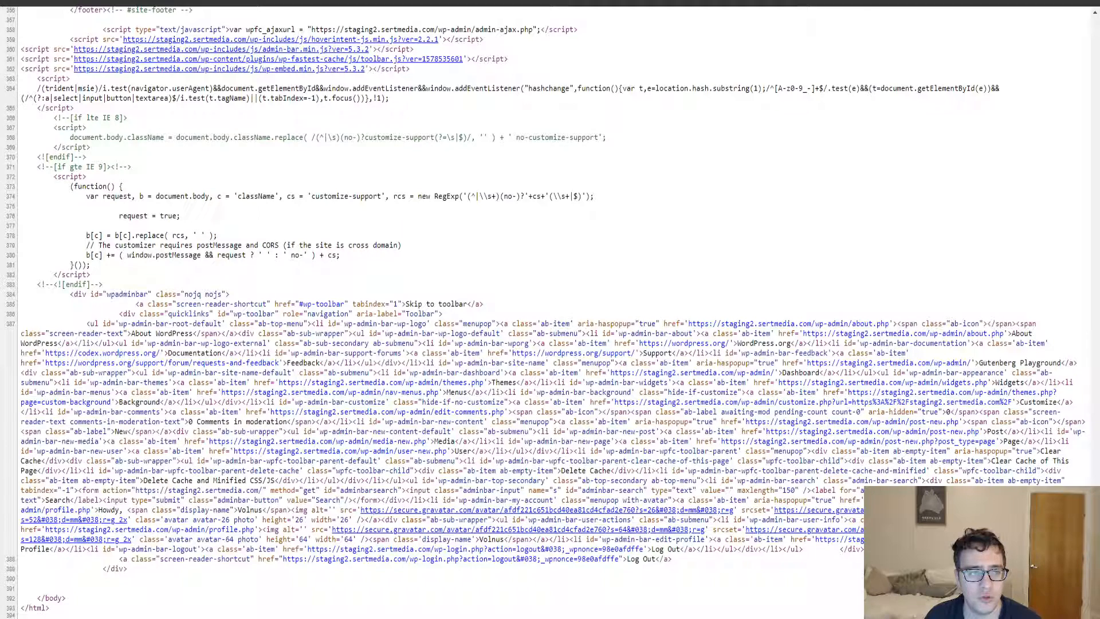
Step: Scroll through the page source to confirm the http-to-https redirect script
scroll(up, 3)
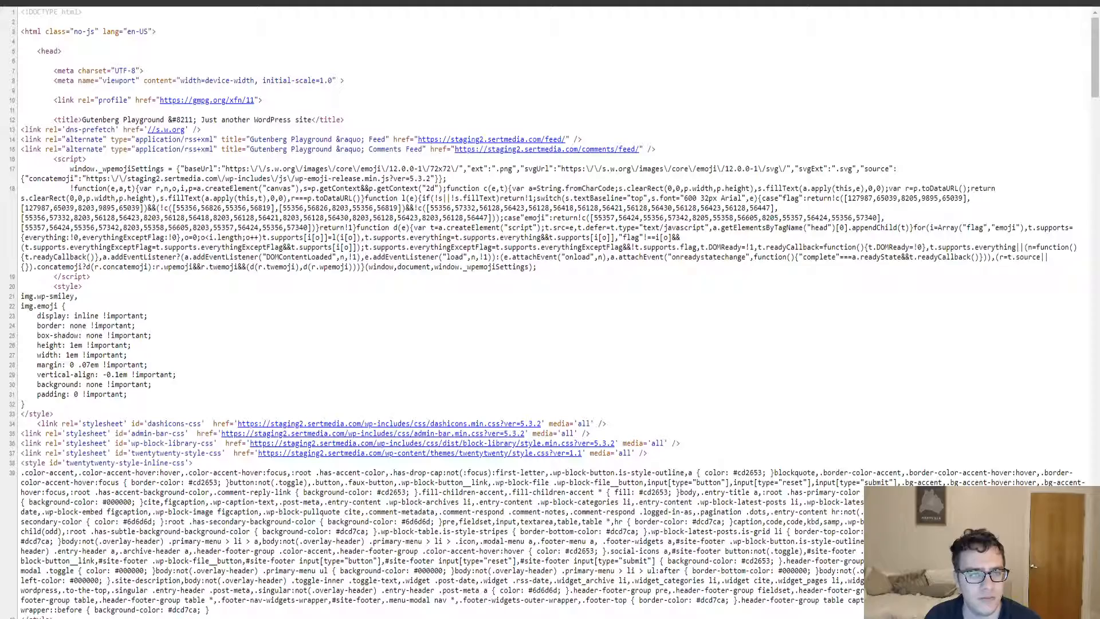
scroll(down, 3)
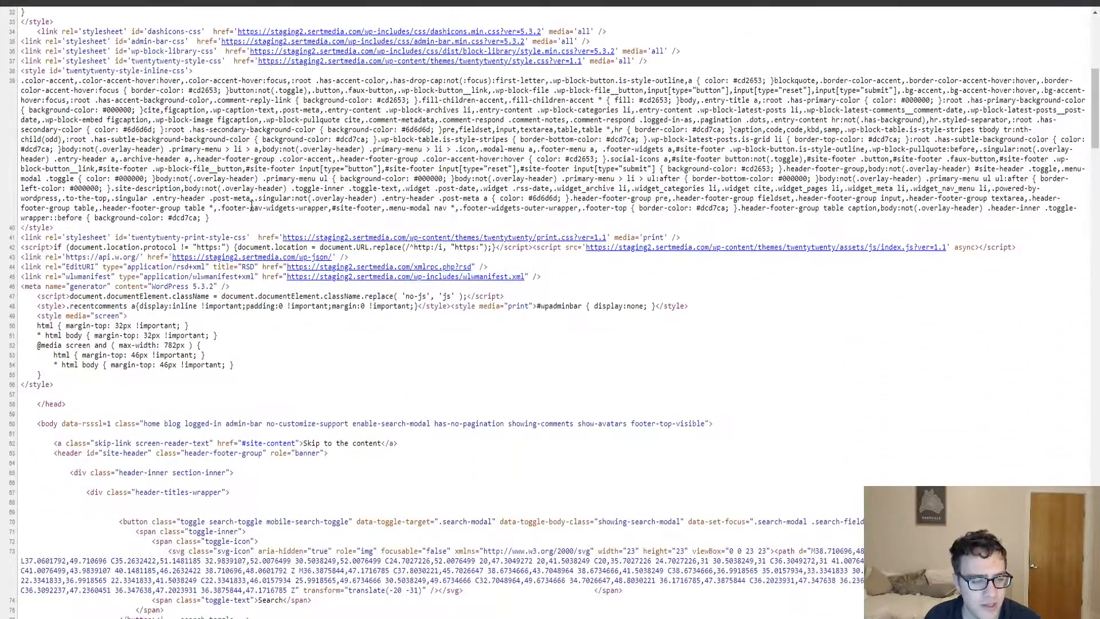
scroll(up, 3)
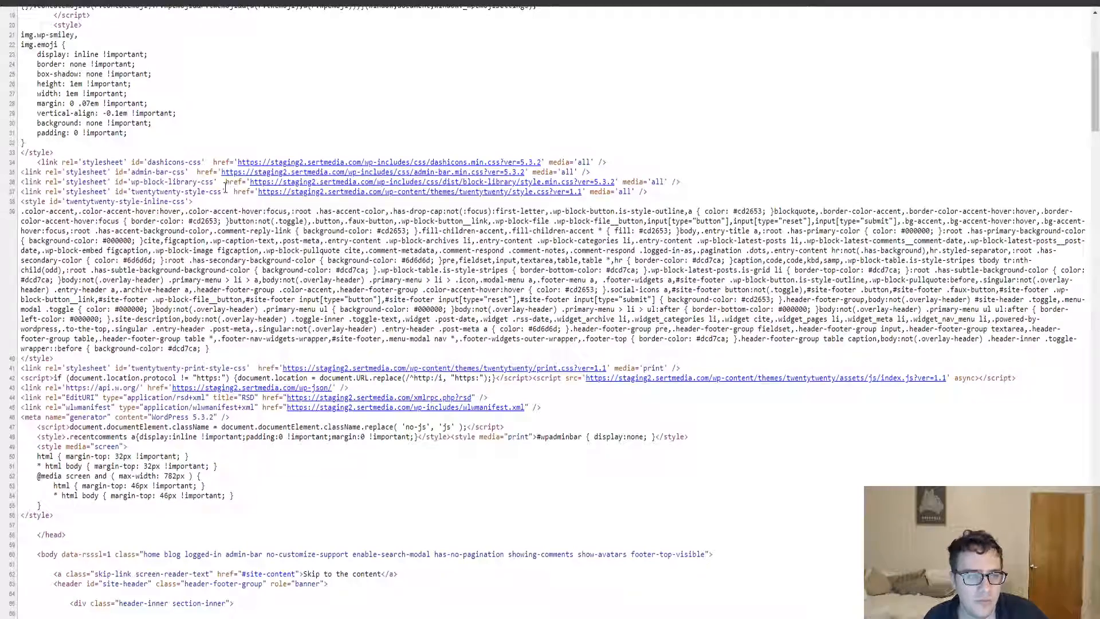
scroll(up, 3)
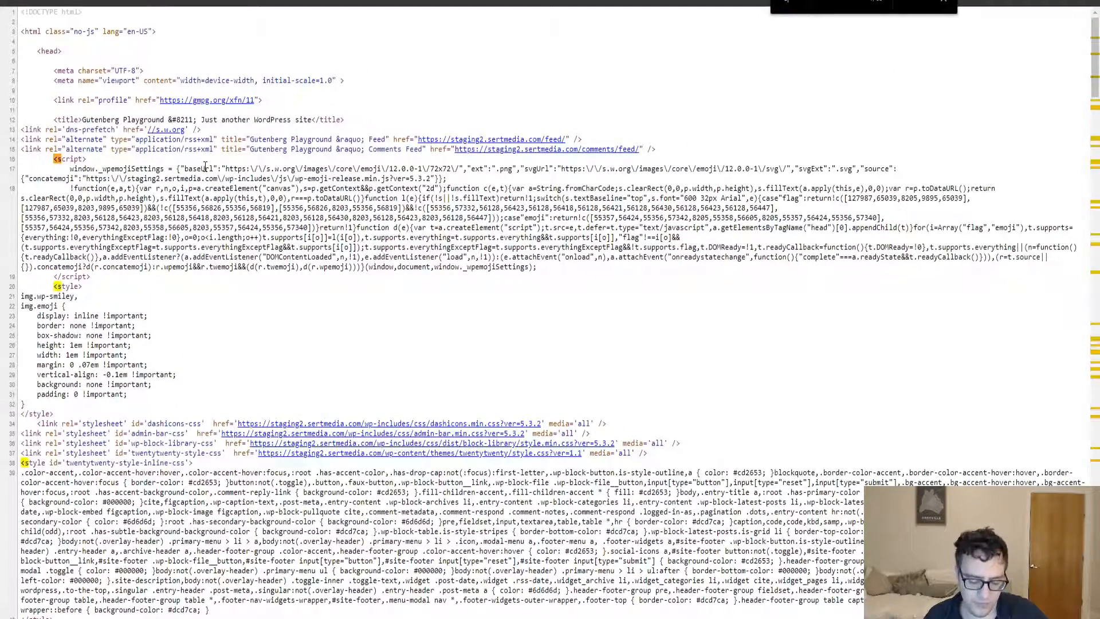
scroll(down, 3)
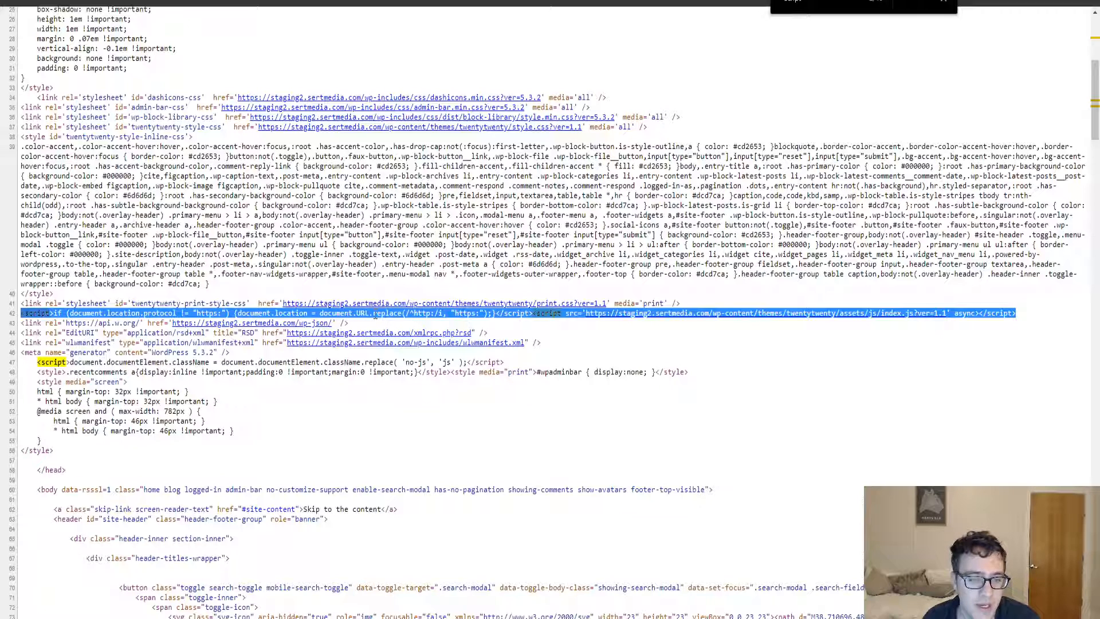
mouse_move(777, 287)
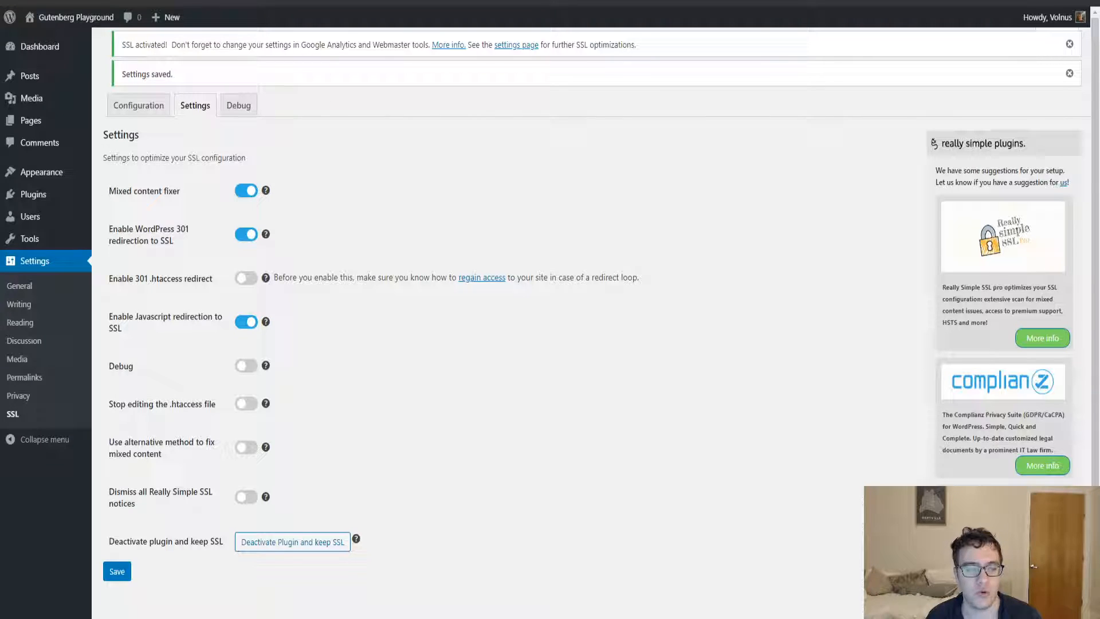
mouse_move(295, 341)
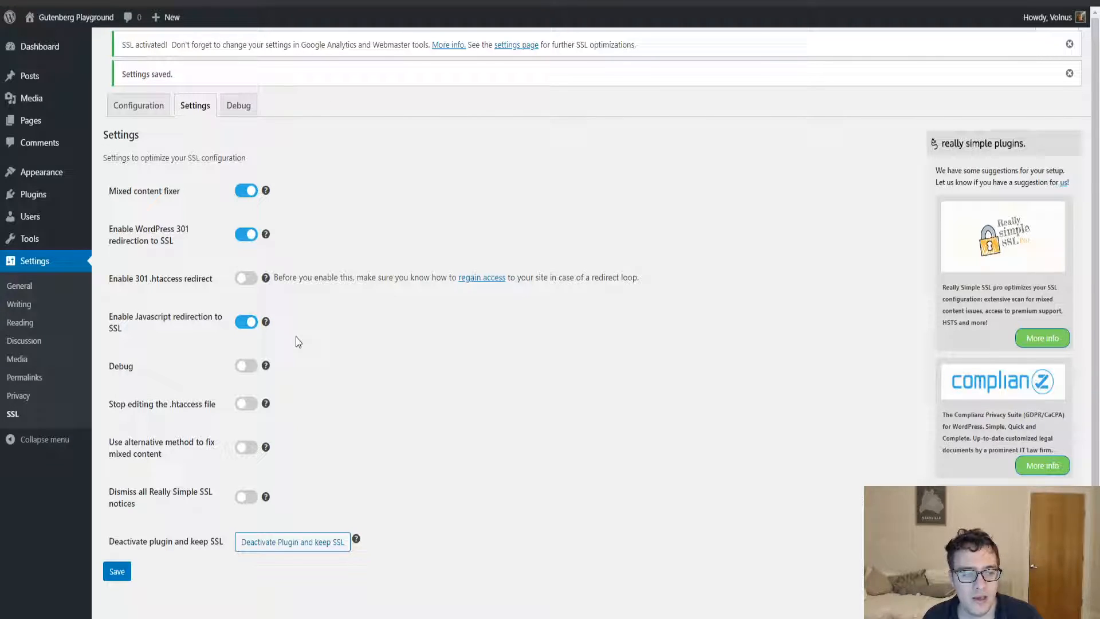
mouse_move(372, 379)
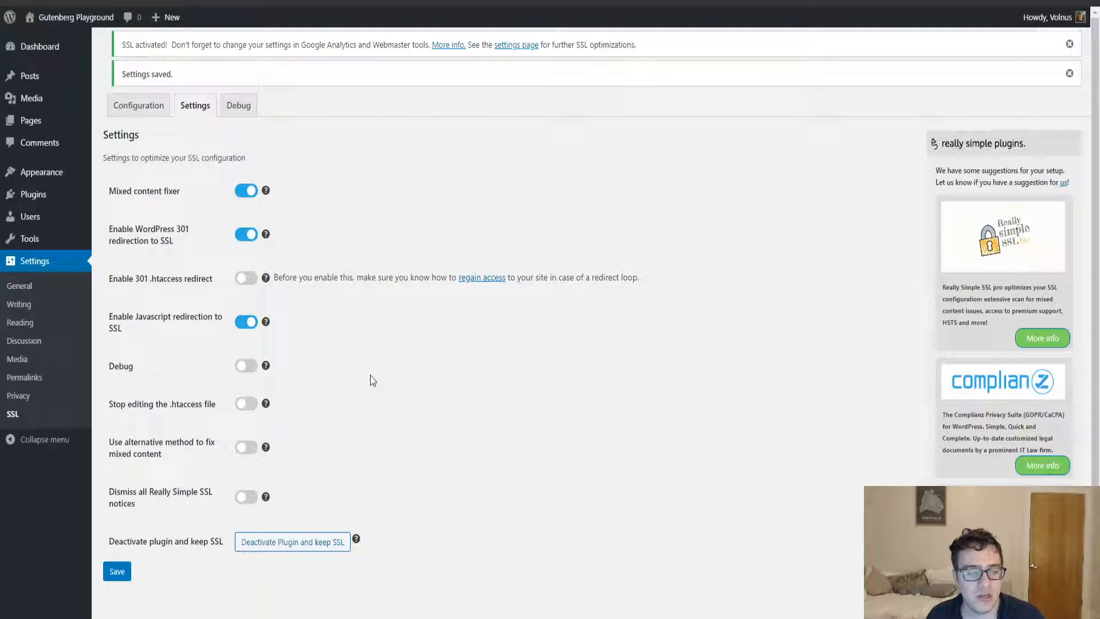
Step: Enable Debug in the SSL settings and view the Debug tab's log
click(246, 365)
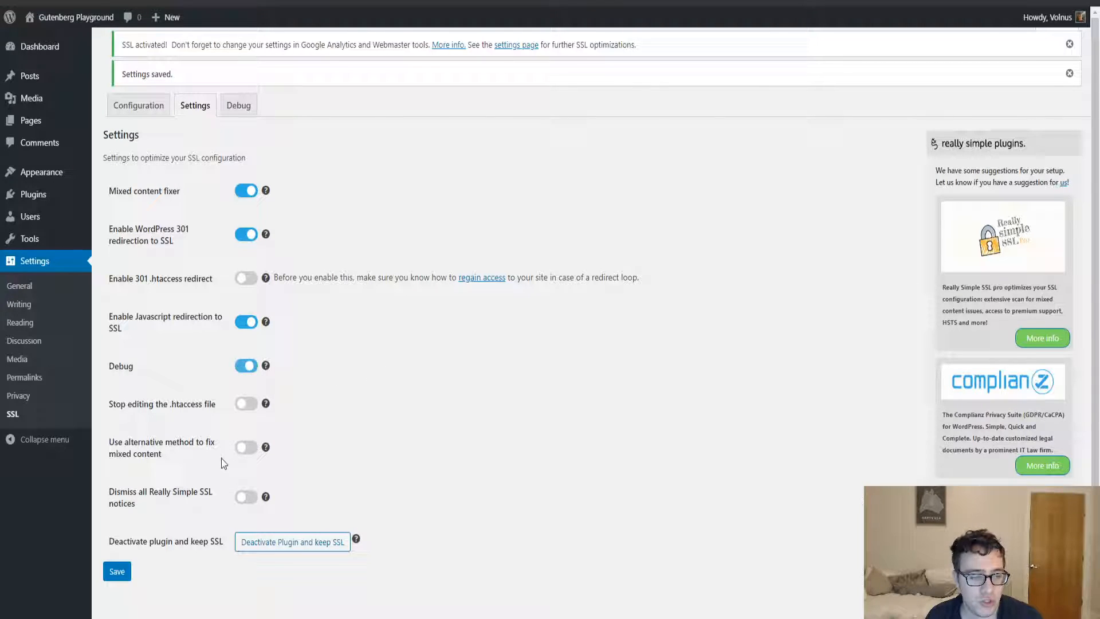
mouse_move(242, 132)
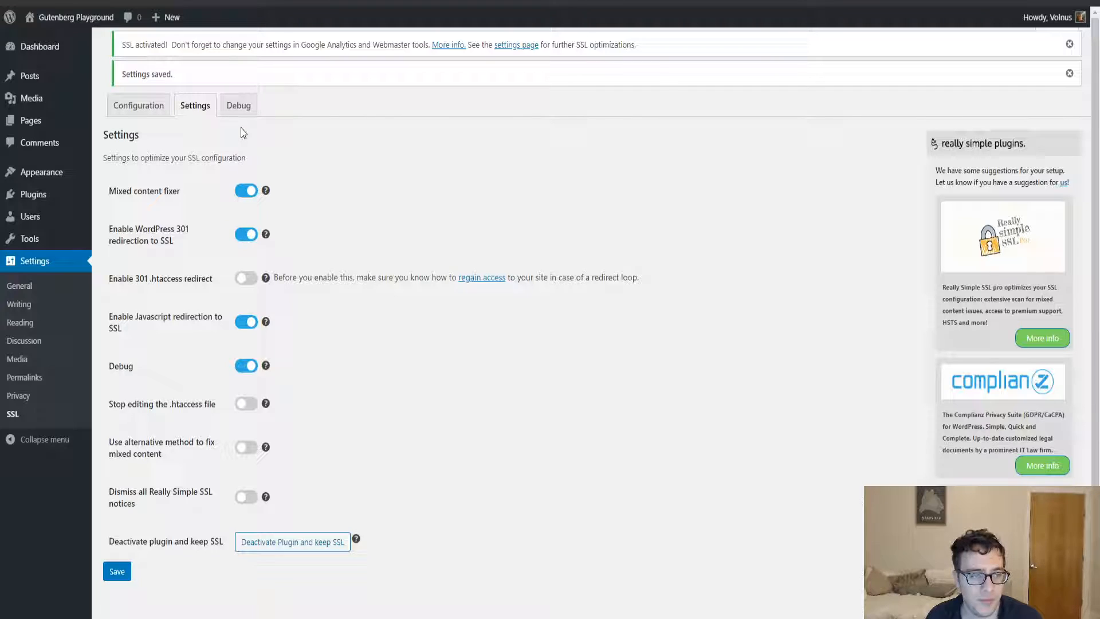
click(238, 104)
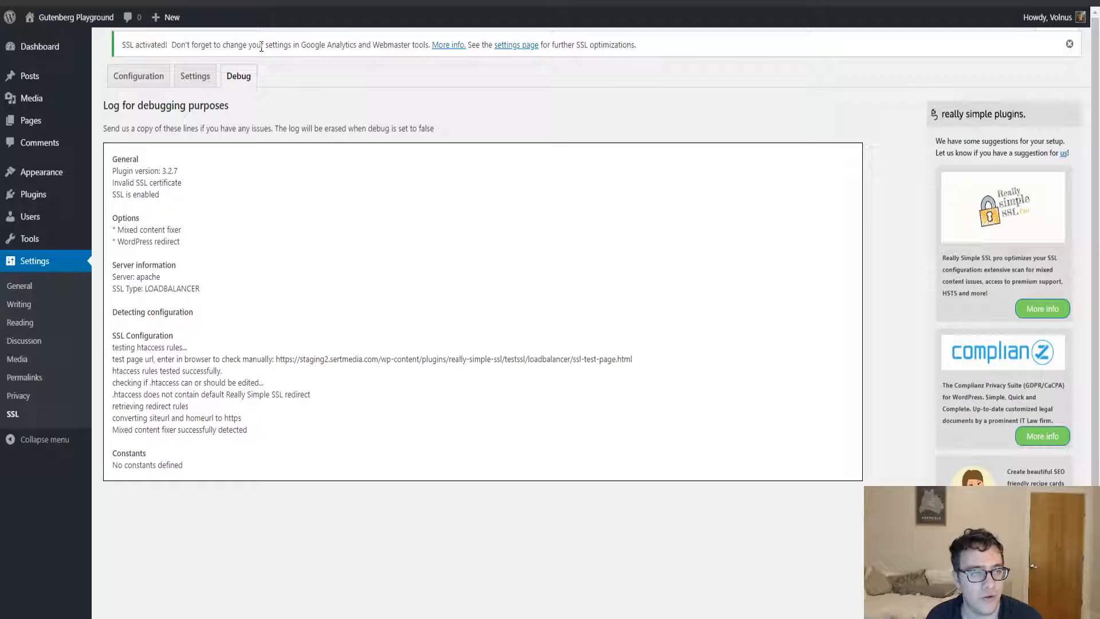
Step: Scroll the debug log, then return to the Settings tab
scroll(down, 3)
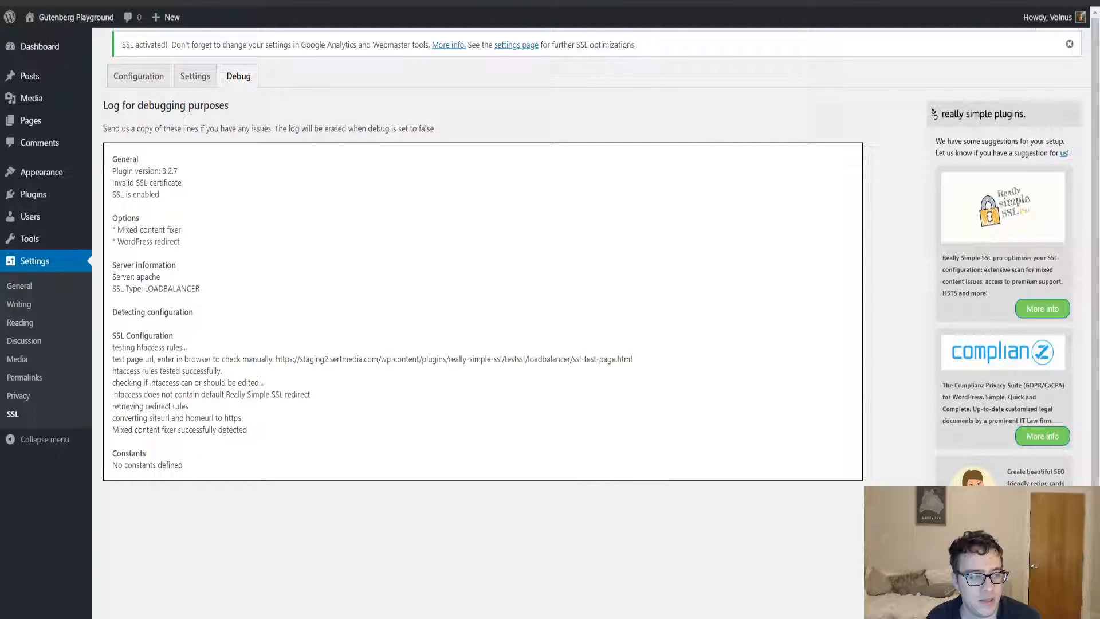
click(195, 76)
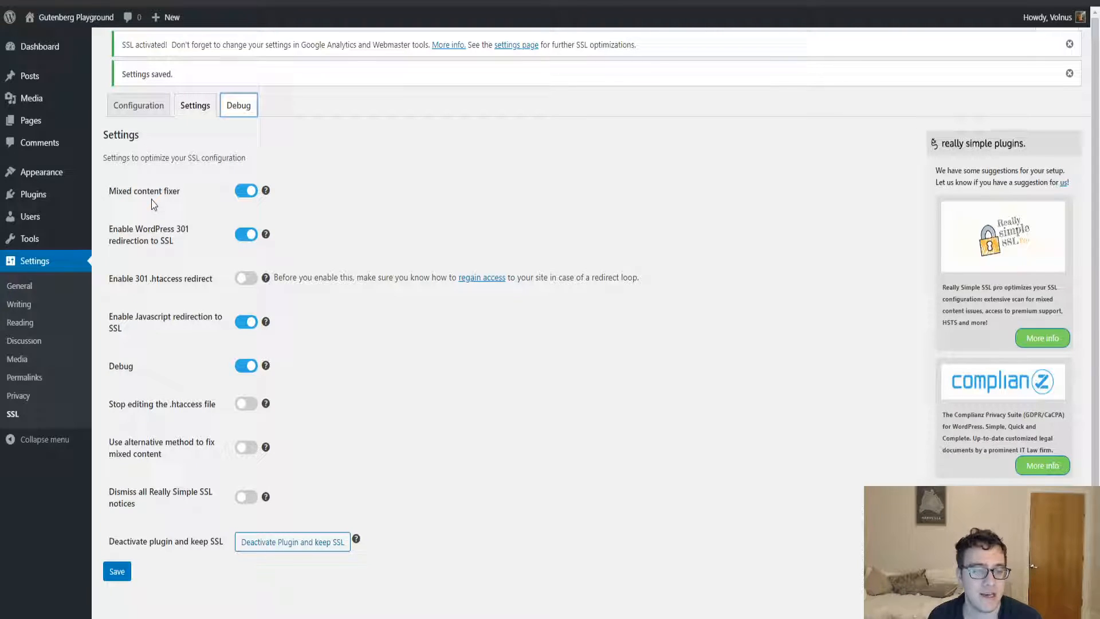
mouse_move(266, 348)
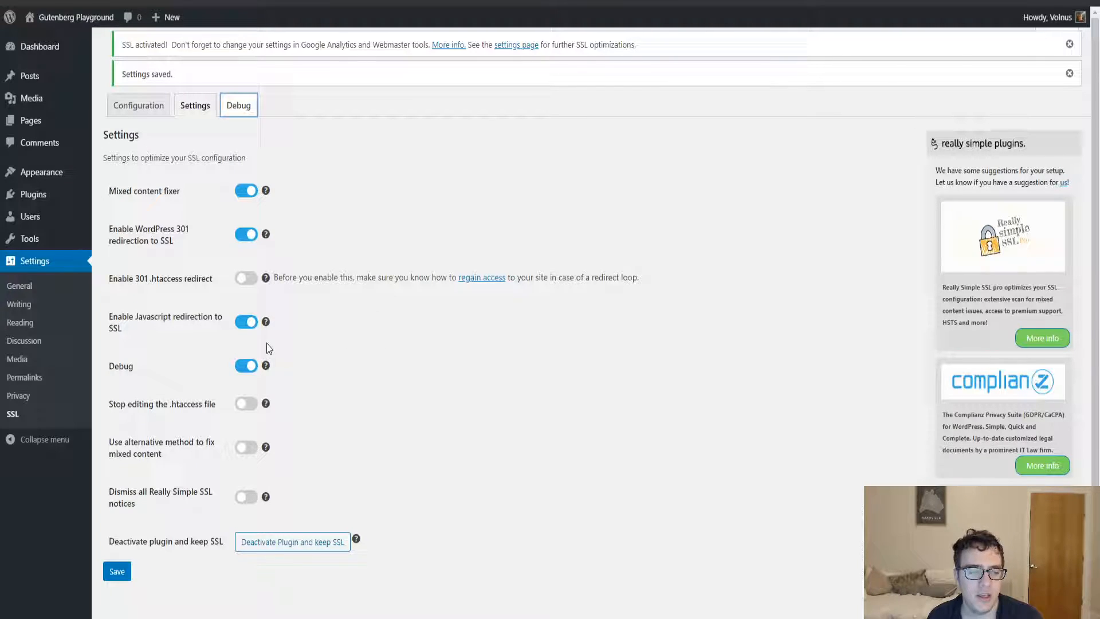
mouse_move(265, 403)
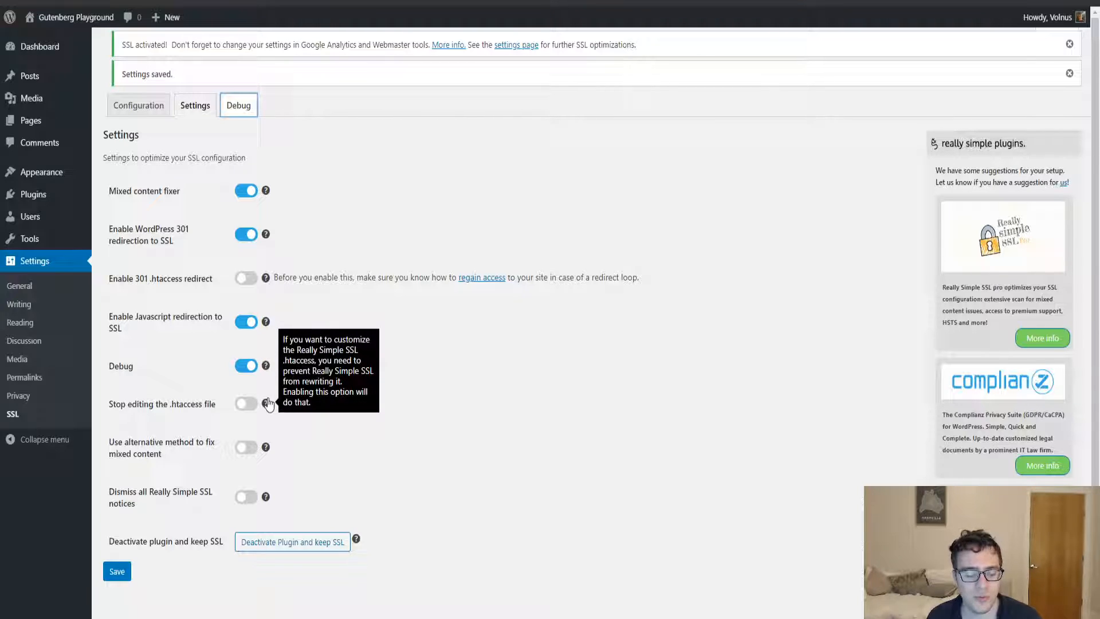
mouse_move(389, 361)
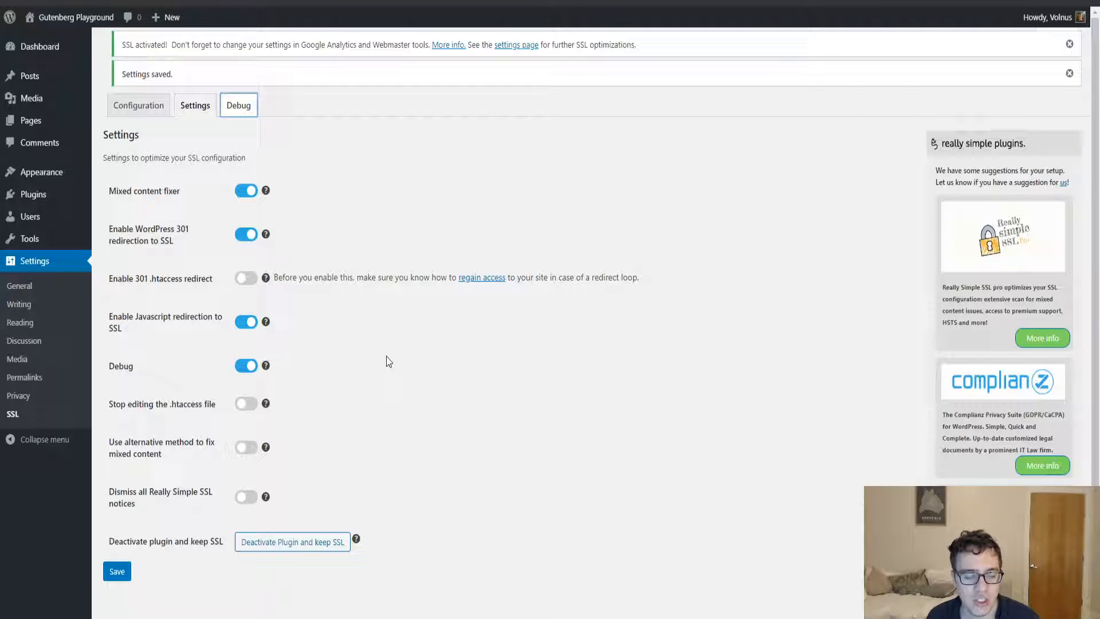
mouse_move(324, 369)
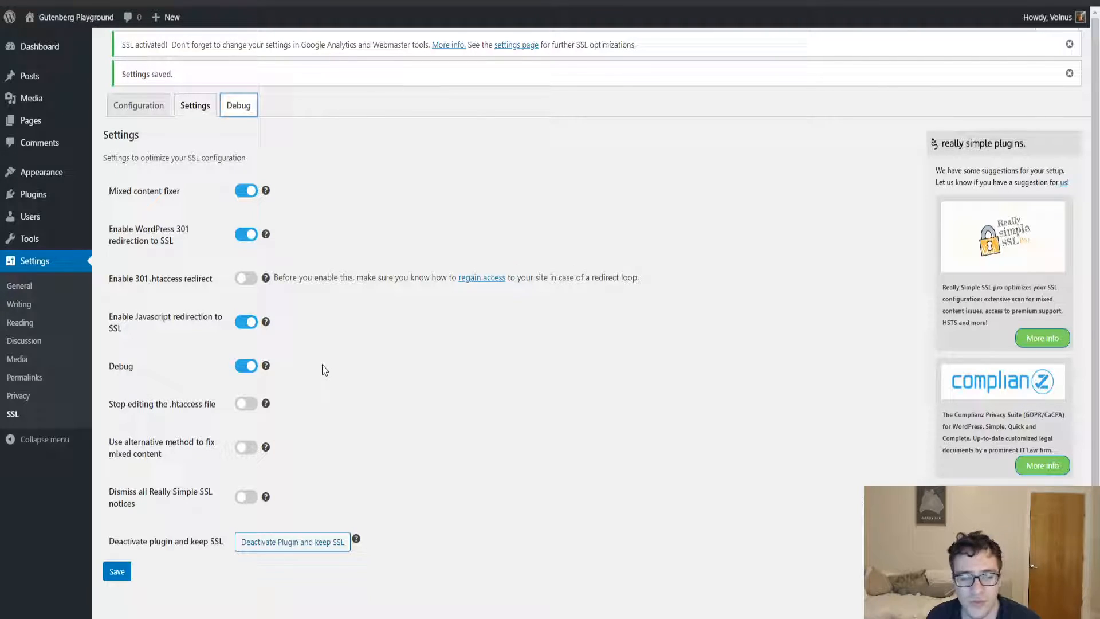
mouse_move(266, 278)
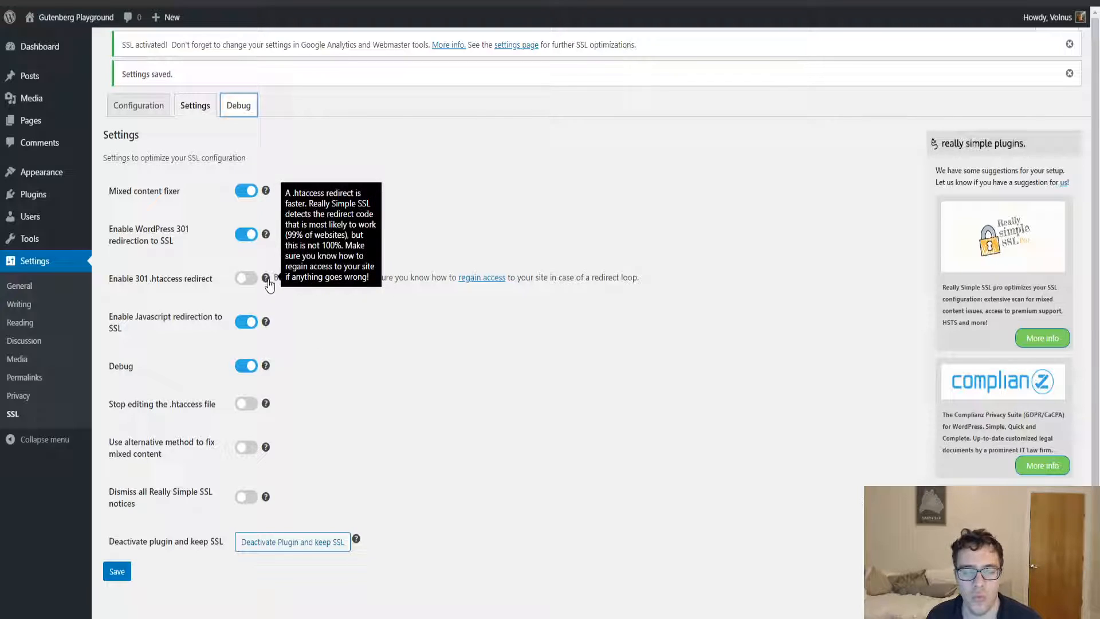
mouse_move(334, 296)
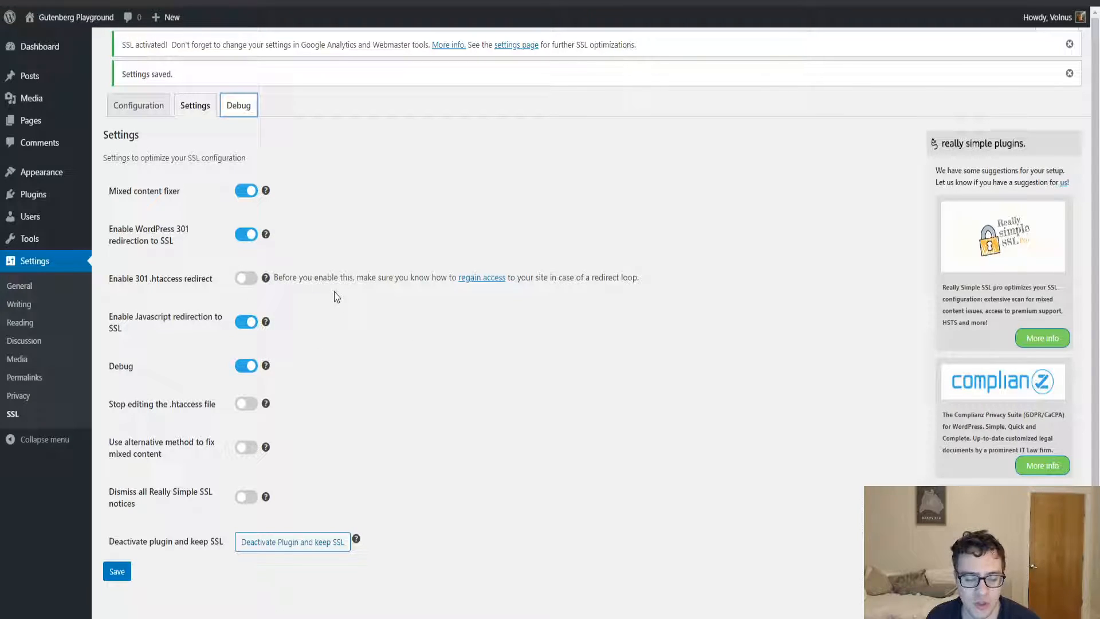
mouse_move(568, 291)
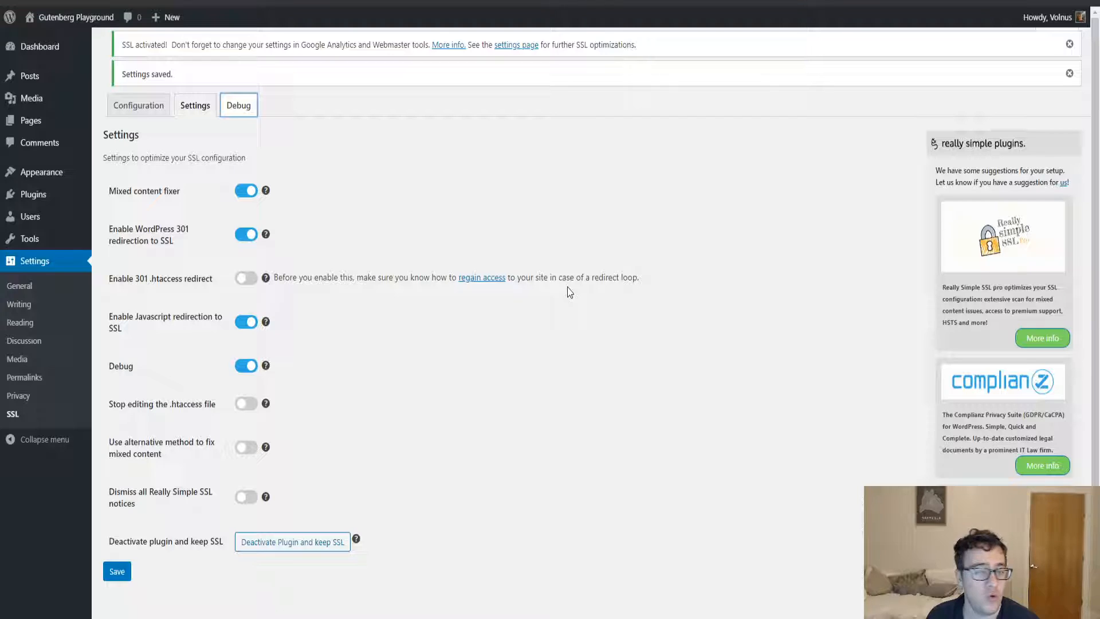
mouse_move(510, 323)
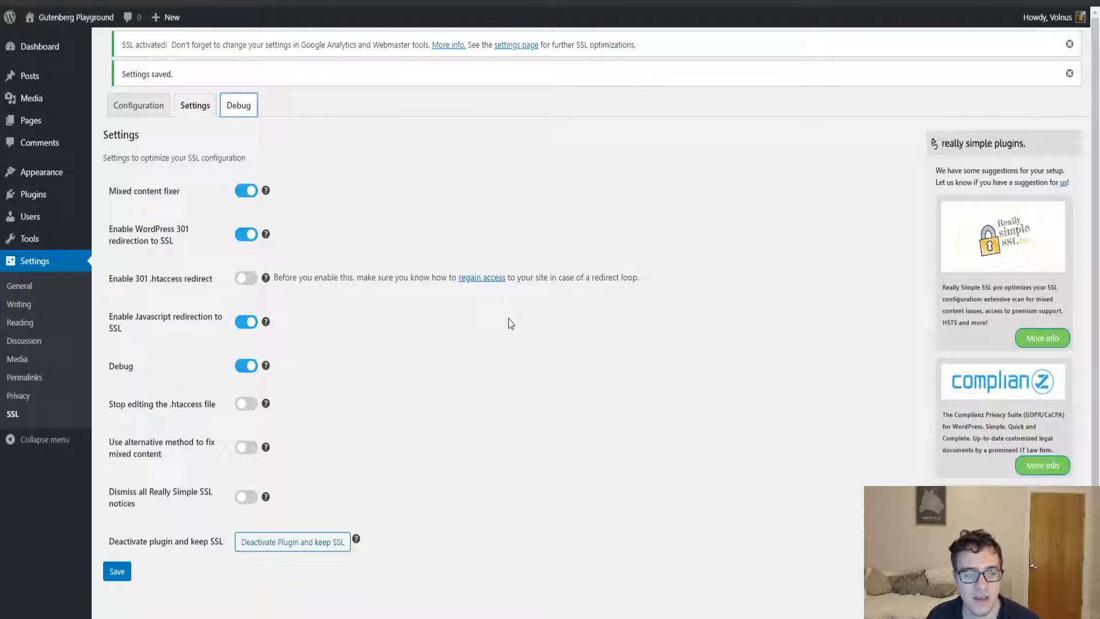
mouse_move(520, 398)
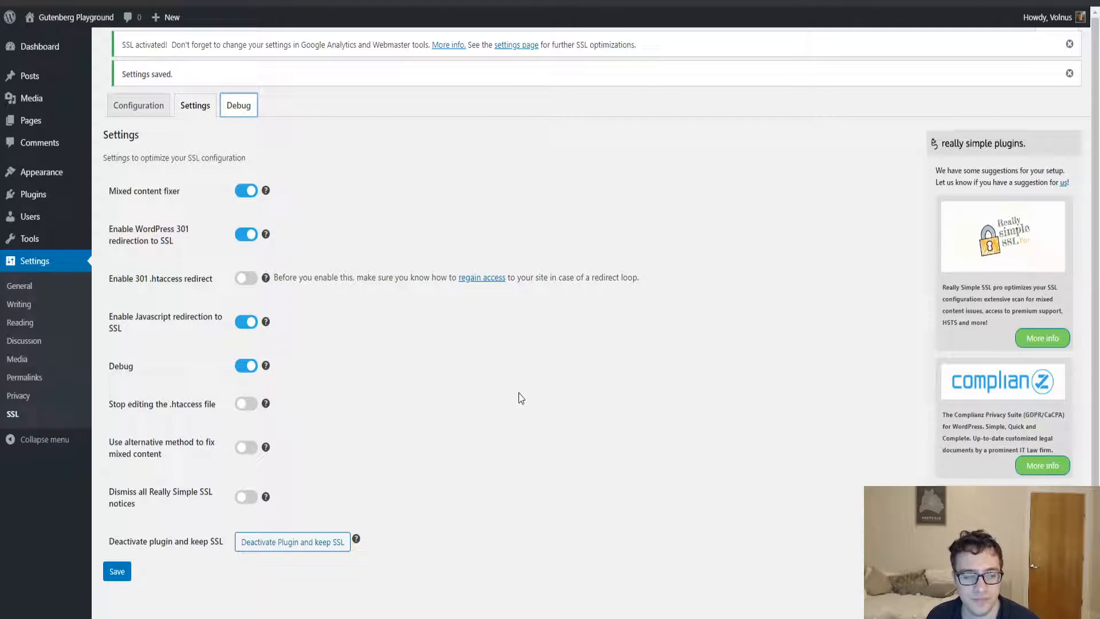
mouse_move(402, 404)
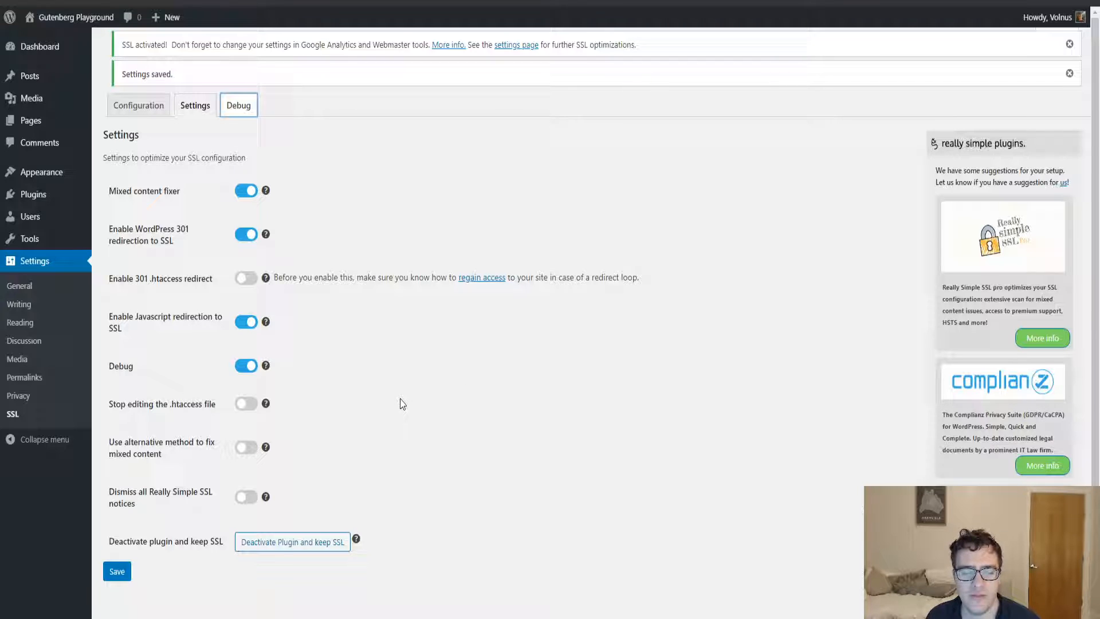
mouse_move(284, 444)
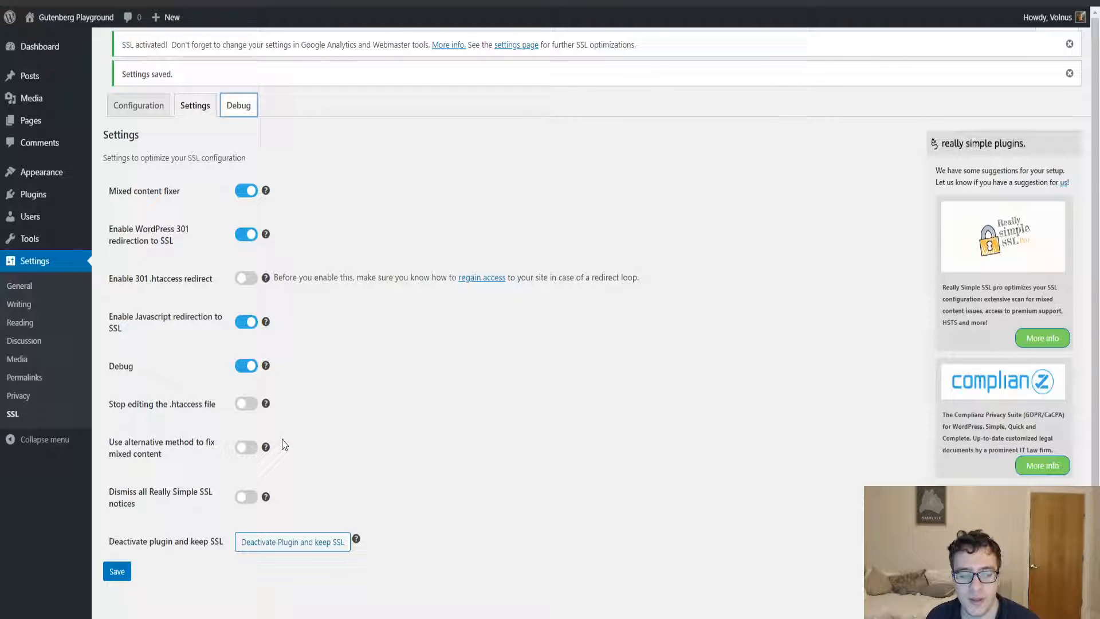
mouse_move(359, 390)
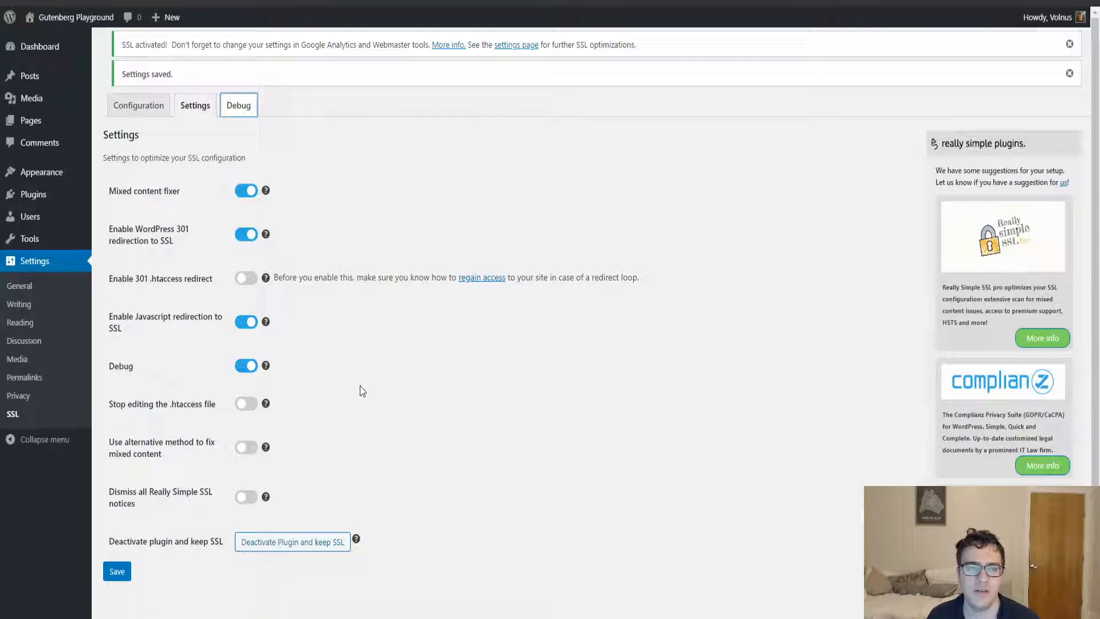
mouse_move(357, 384)
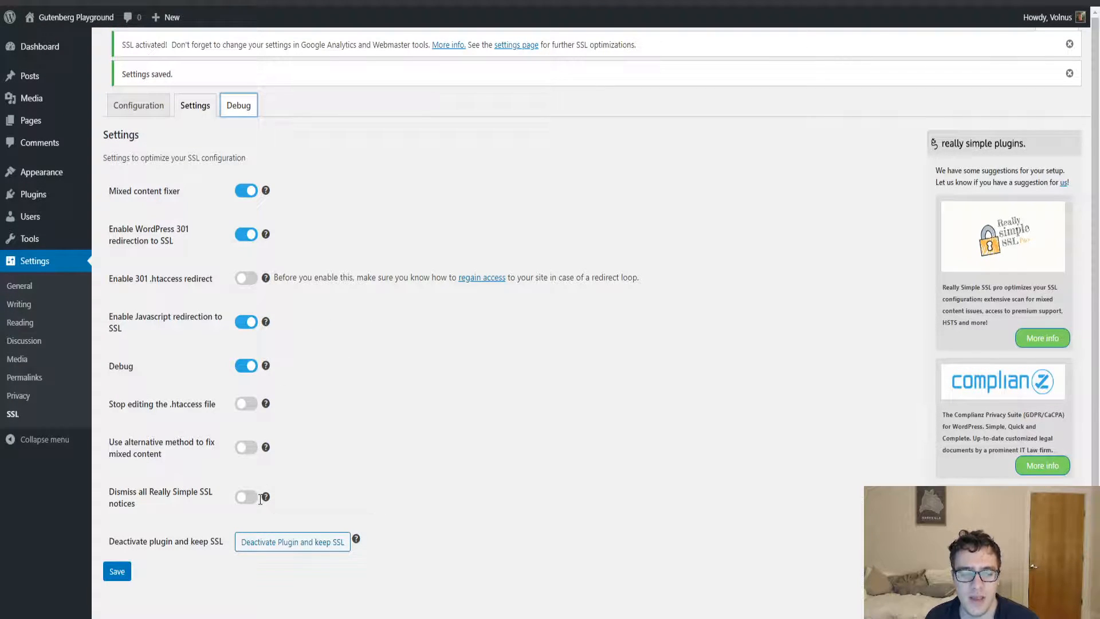
Step: Dismiss all notices and save, turn Debug off, and enable the 301 .htaccess redirect
click(246, 497)
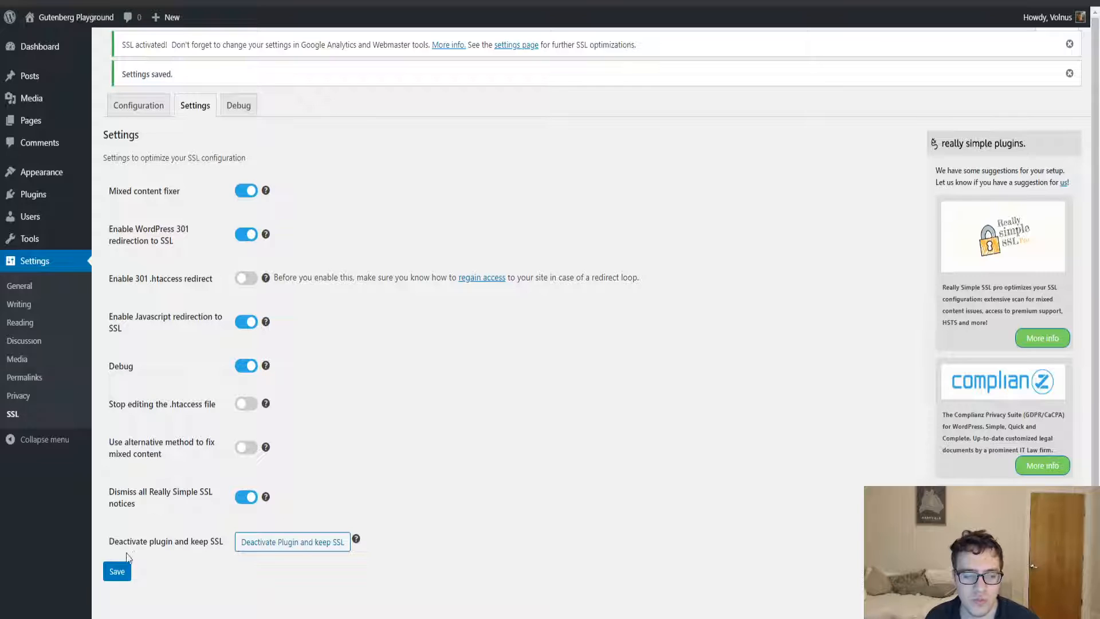
click(1068, 44)
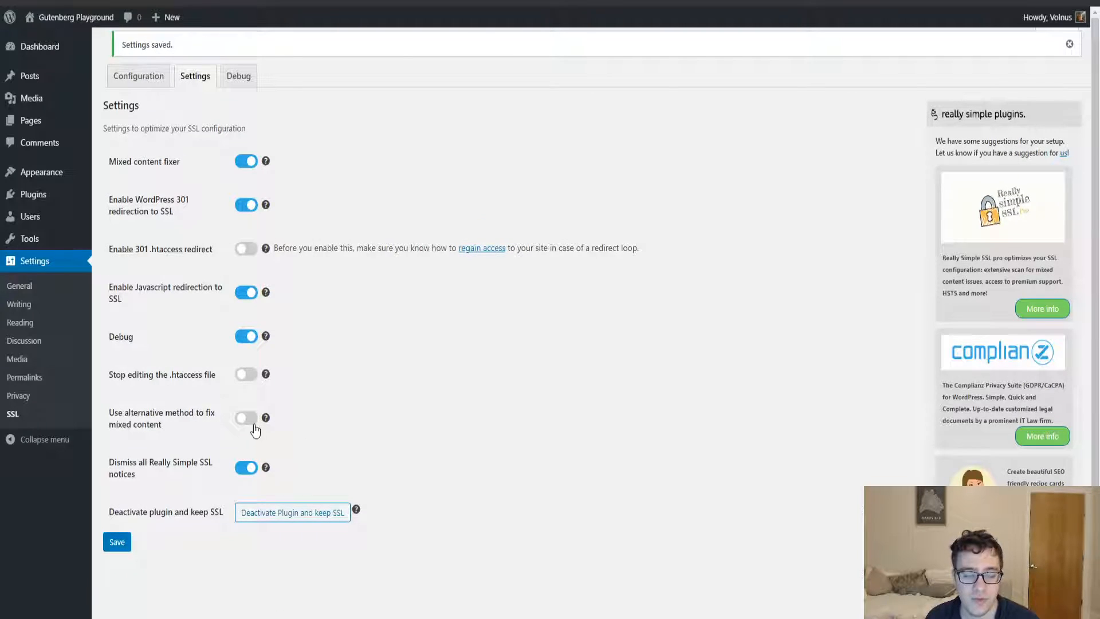
mouse_move(253, 424)
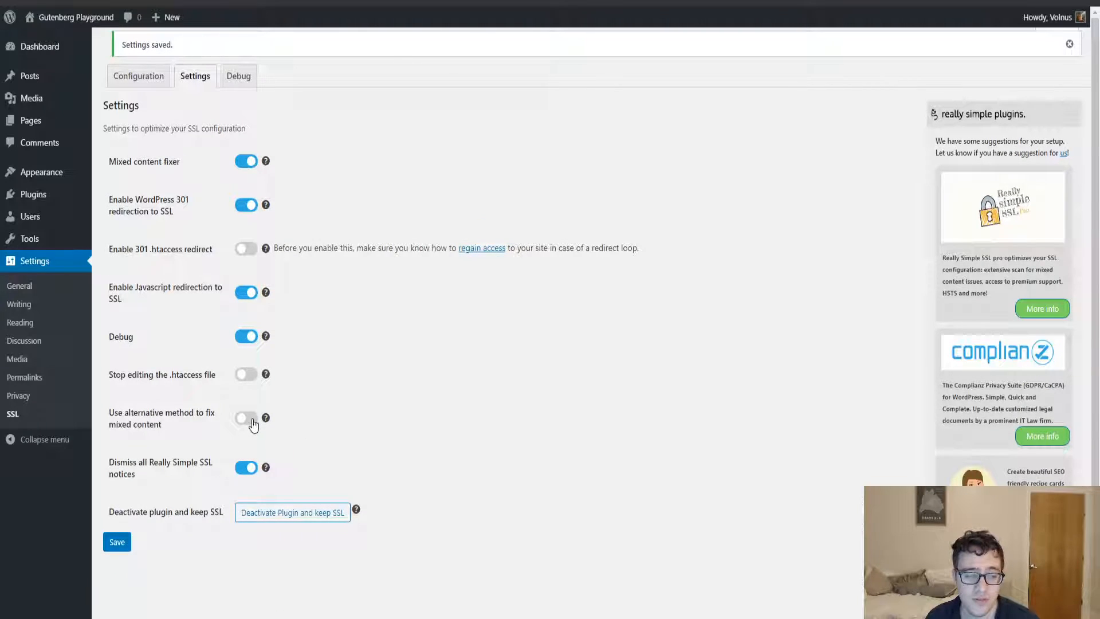
click(246, 336)
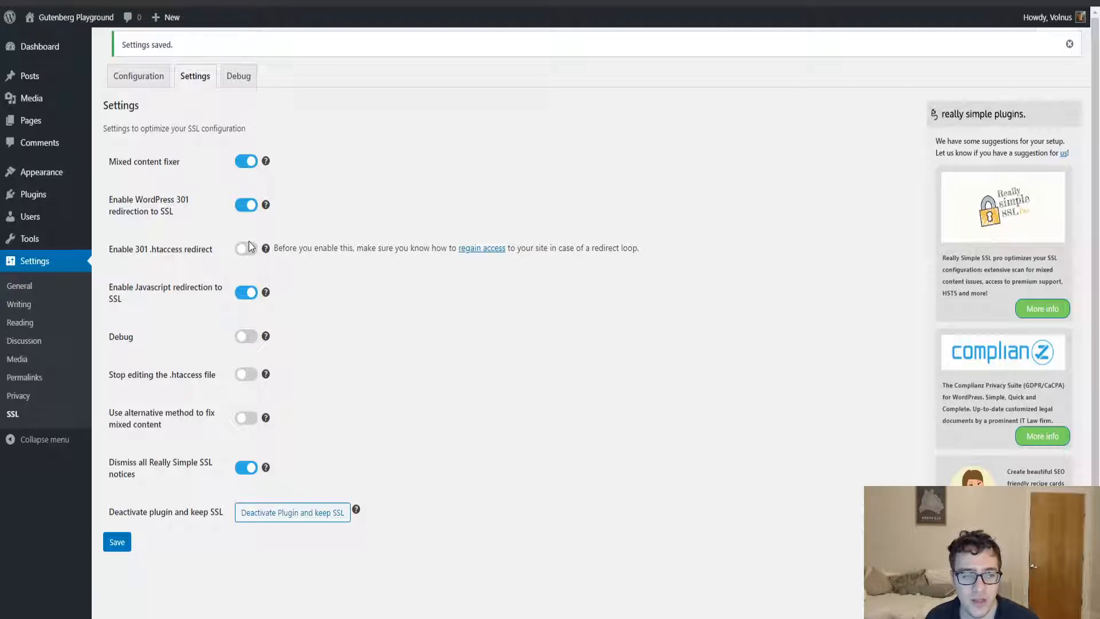
mouse_move(246, 250)
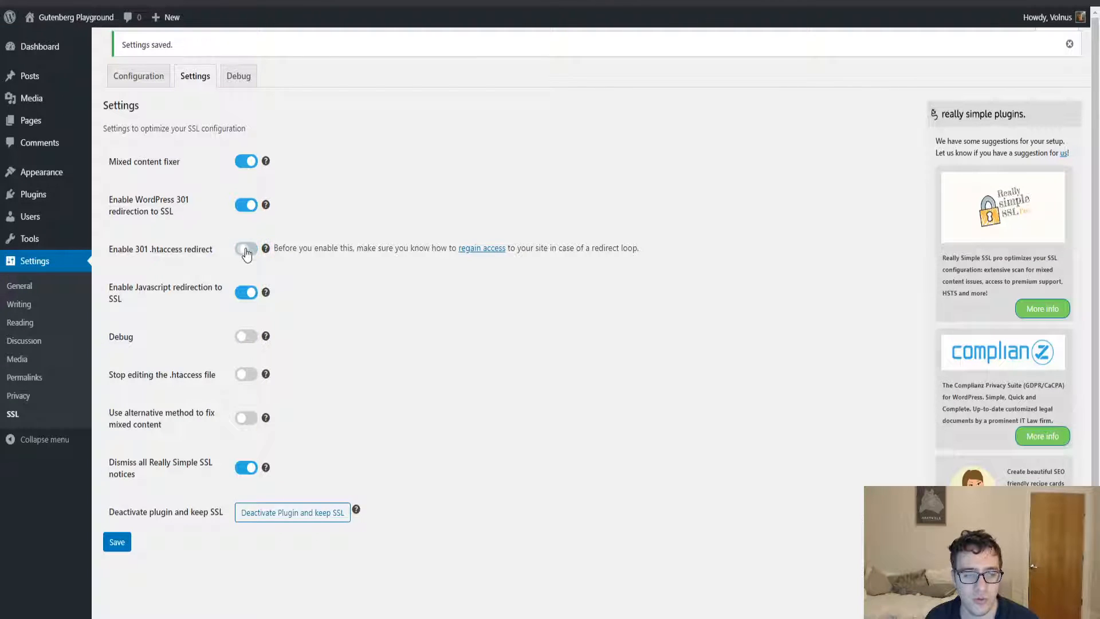
click(246, 249)
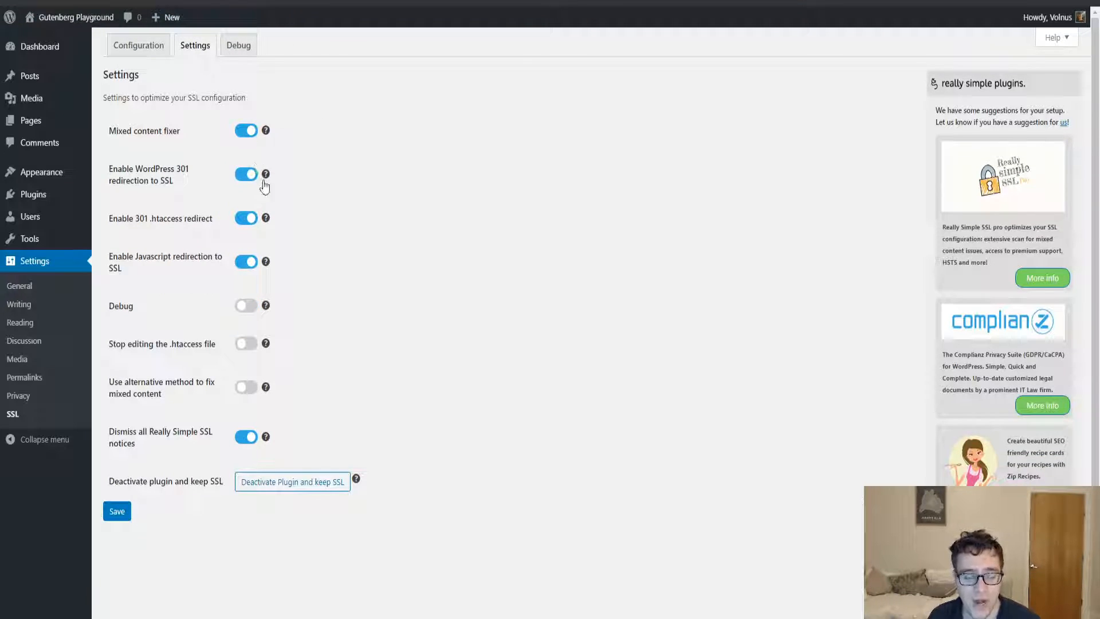
mouse_move(265, 210)
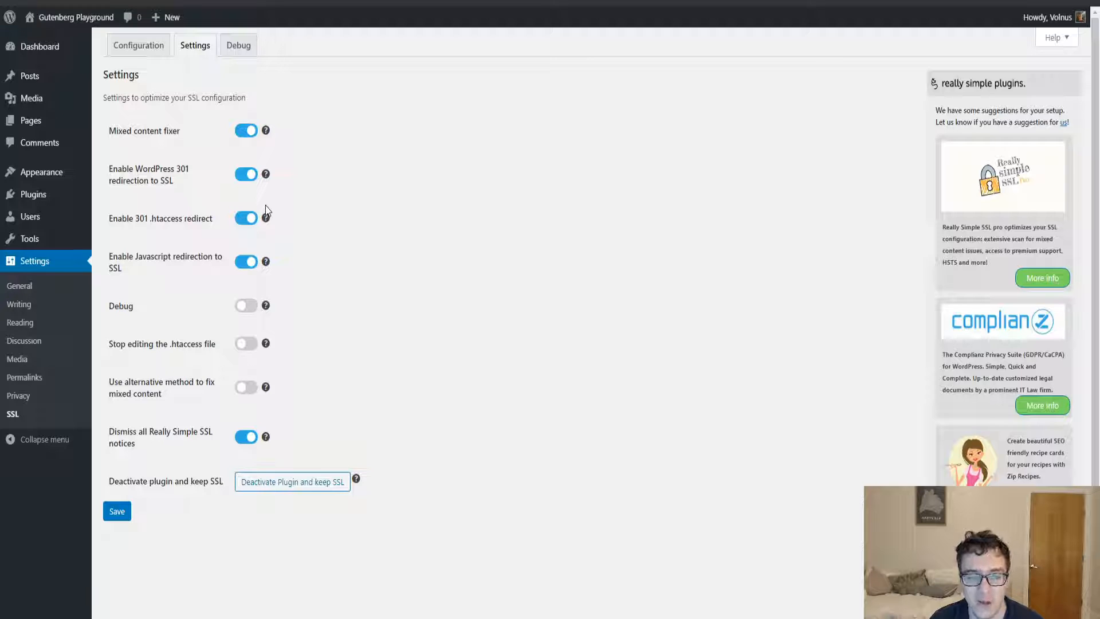
mouse_move(280, 162)
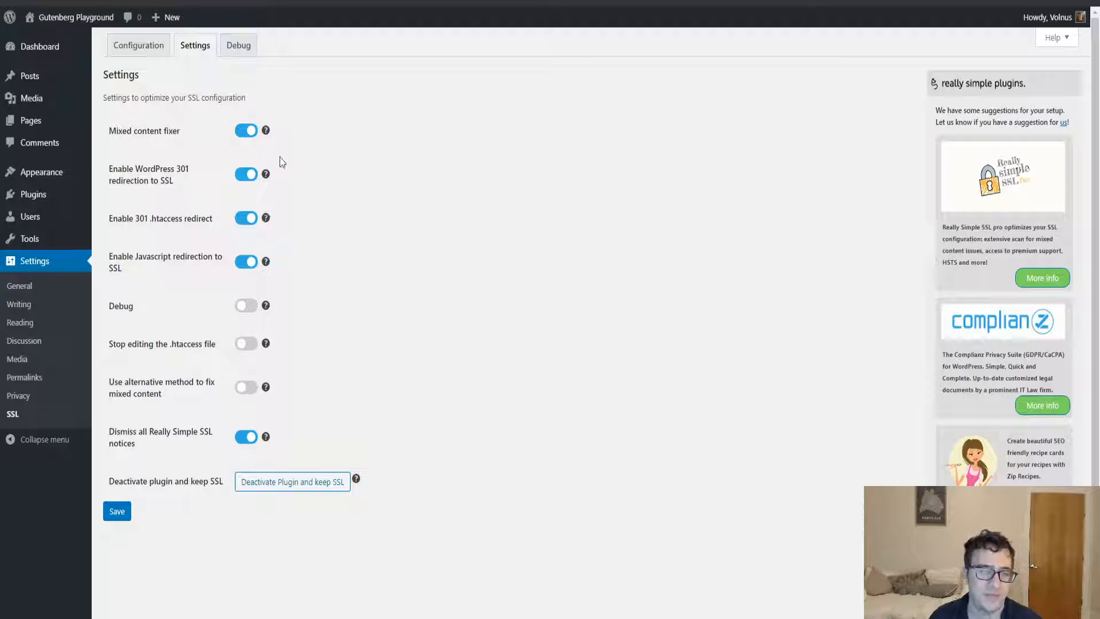
Step: On the Configuration tab, review green checks for SSL, mixed content fixer and certificate
click(138, 45)
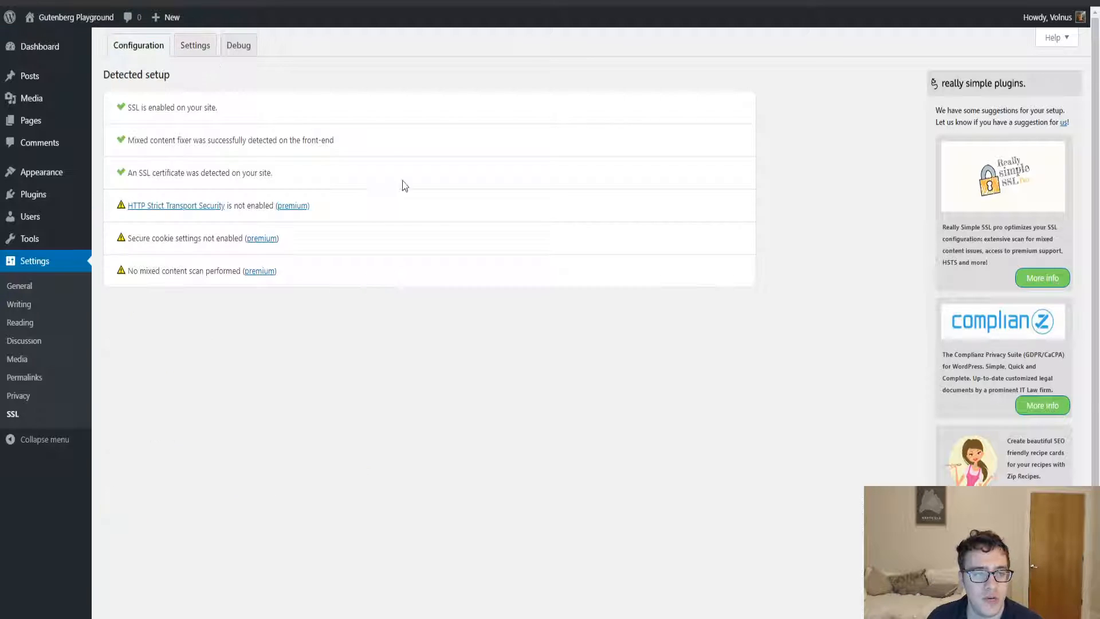
drag(403, 185, 140, 173)
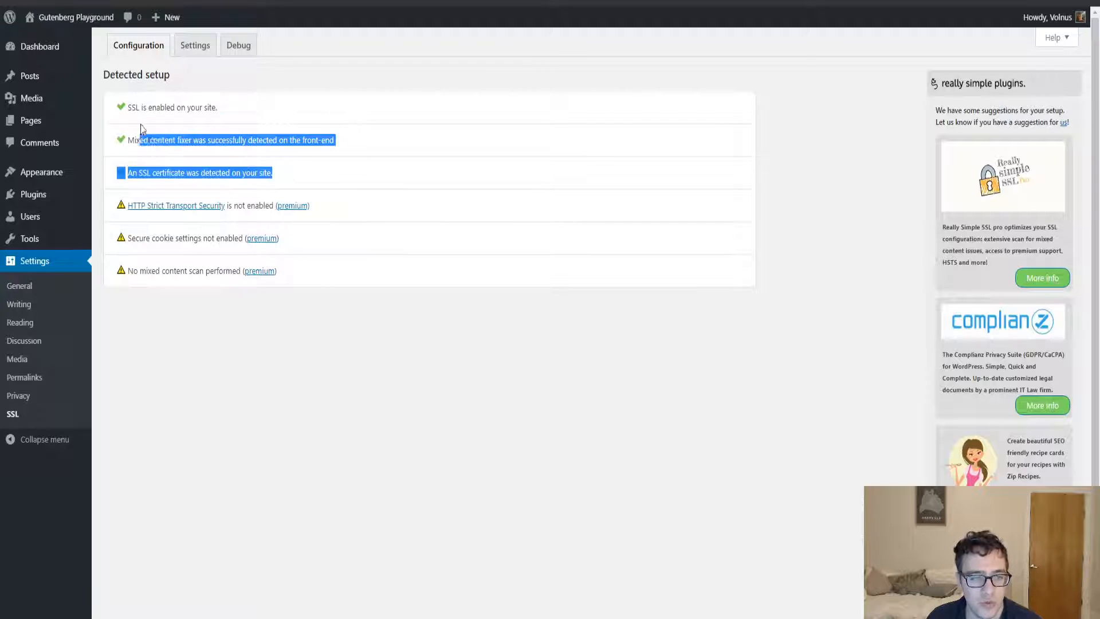
click(325, 273)
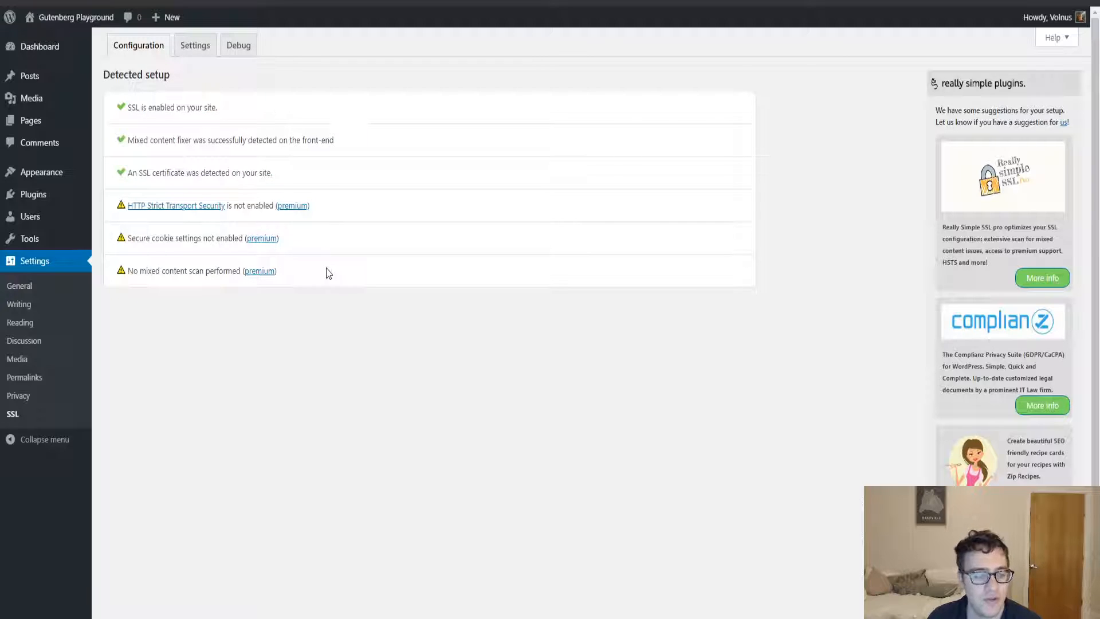
mouse_move(306, 313)
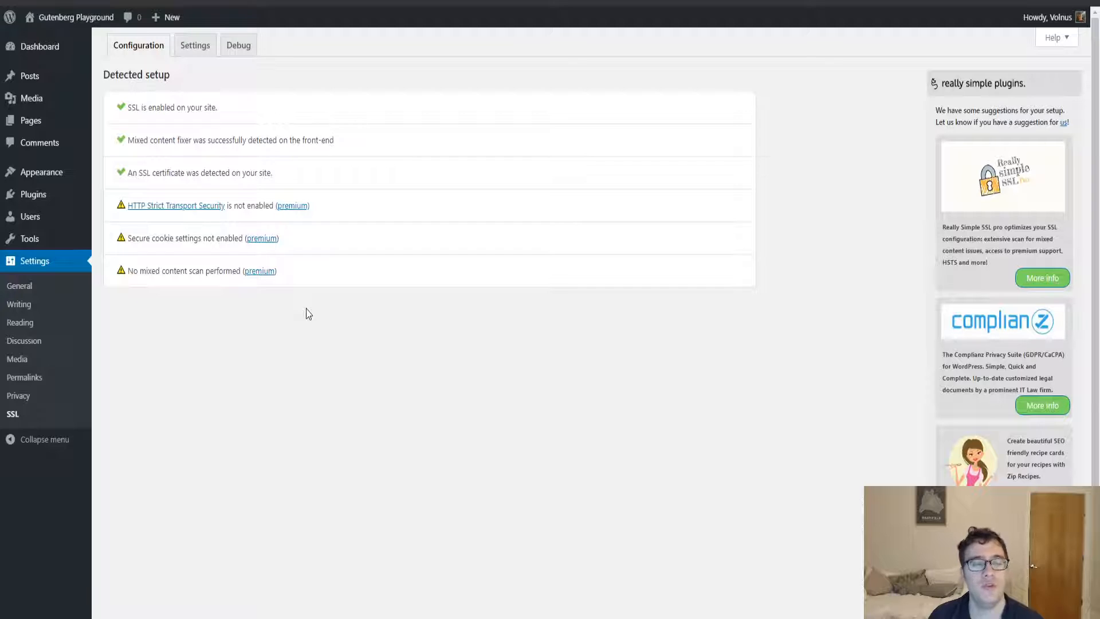